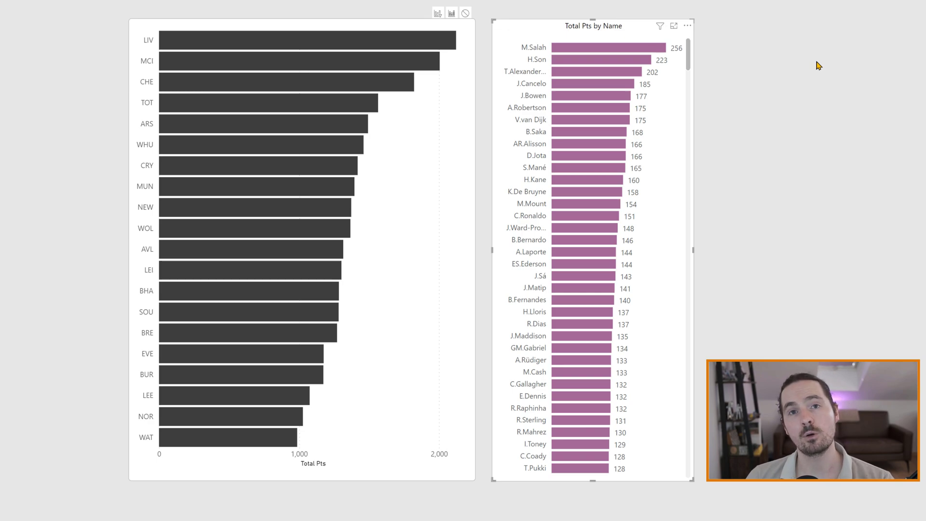
mouse_move(795, 62)
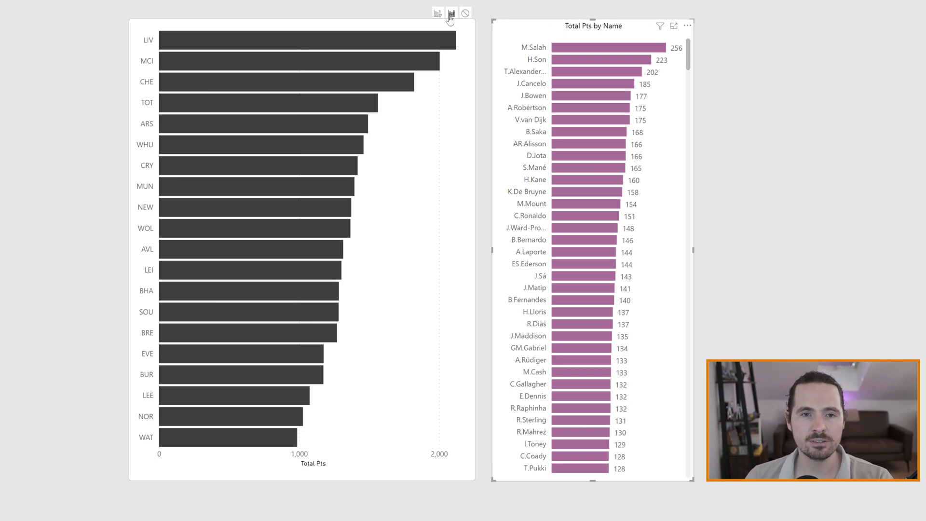
mouse_move(598, 53)
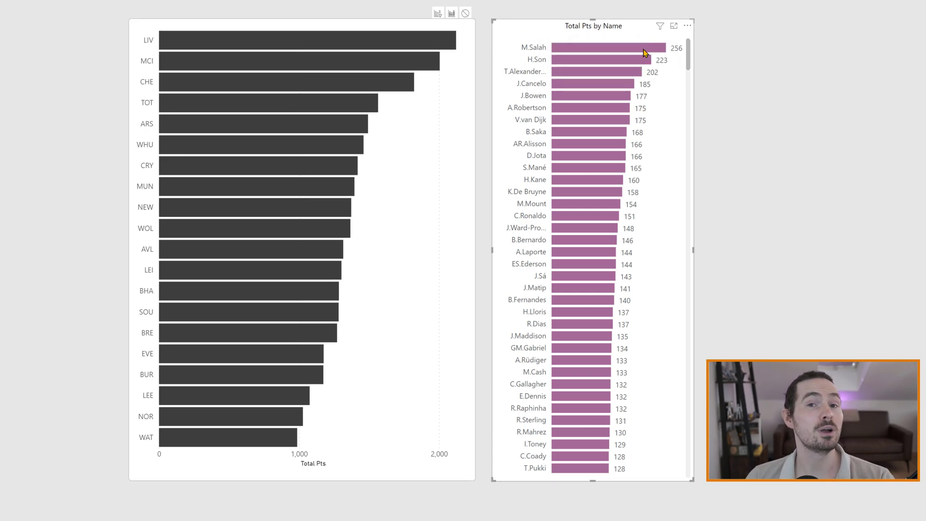
mouse_move(644, 50)
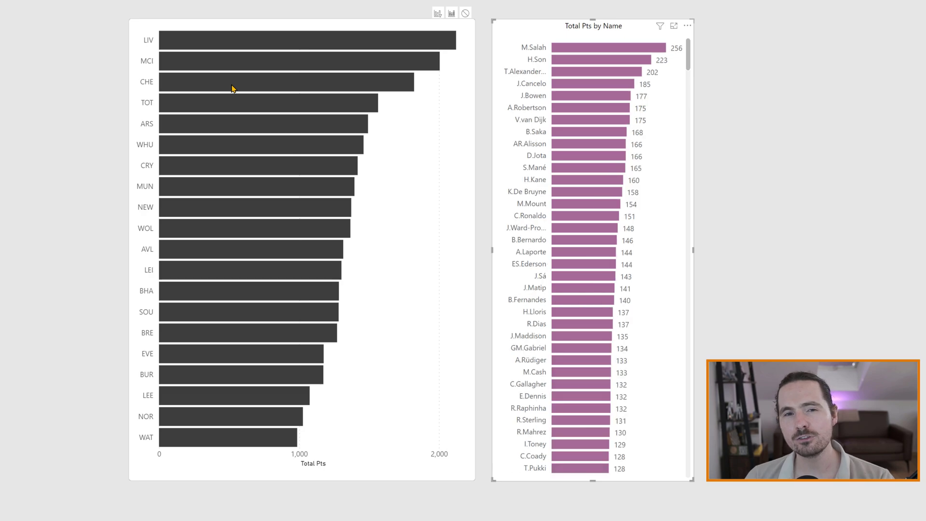
mouse_move(244, 90)
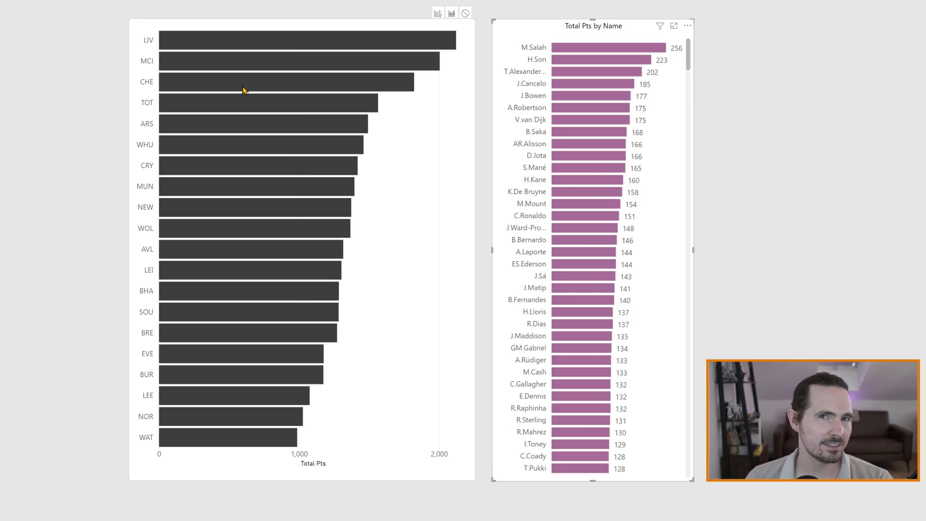
mouse_move(394, 41)
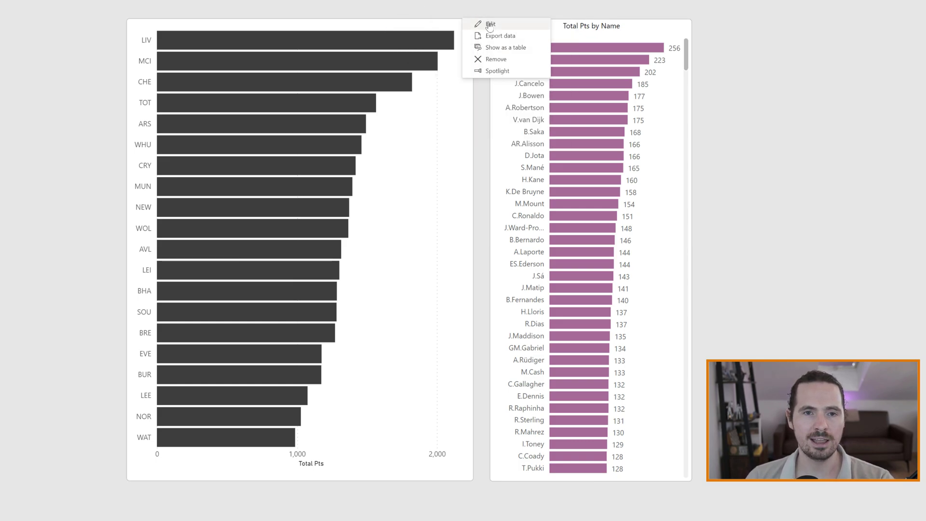
Step: Enable 'Expose Cross-Highlight Values for Measures' in the team chart's Deneb settings
click(489, 24)
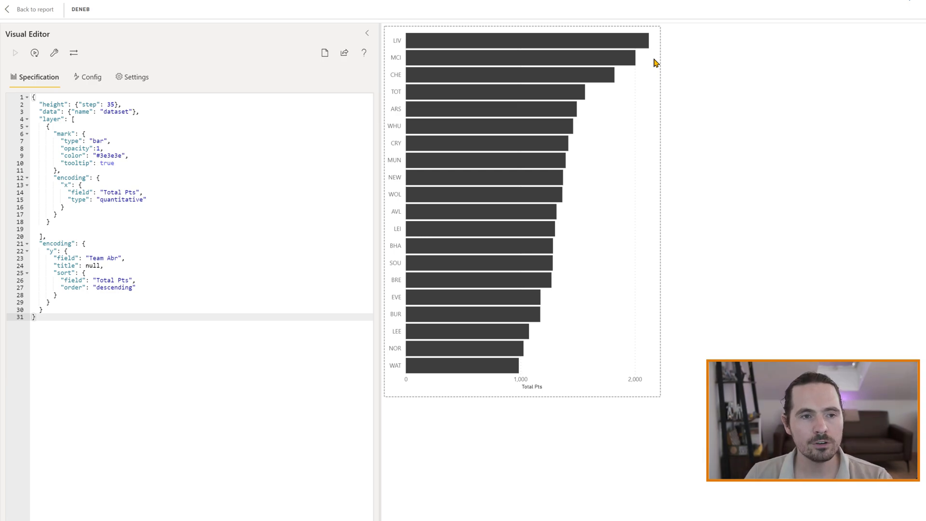
click(136, 77)
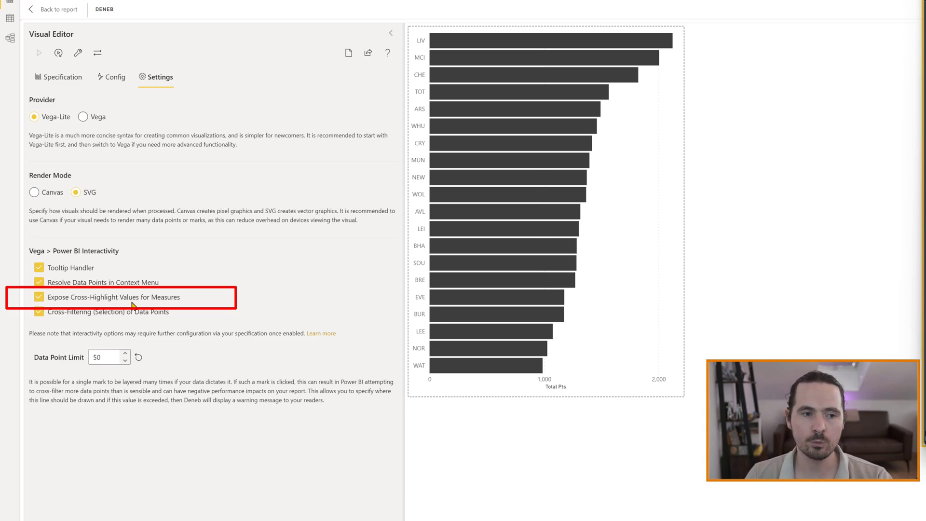
click(40, 77)
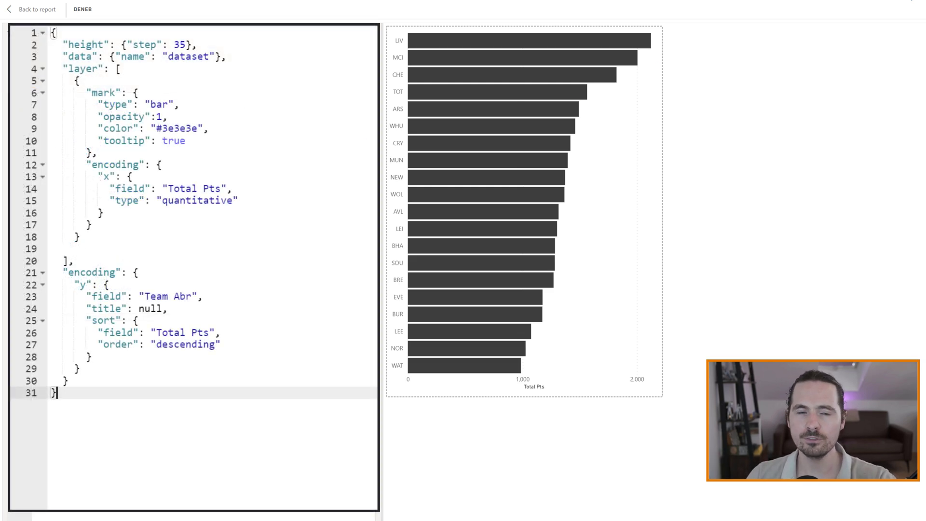
mouse_move(217, 87)
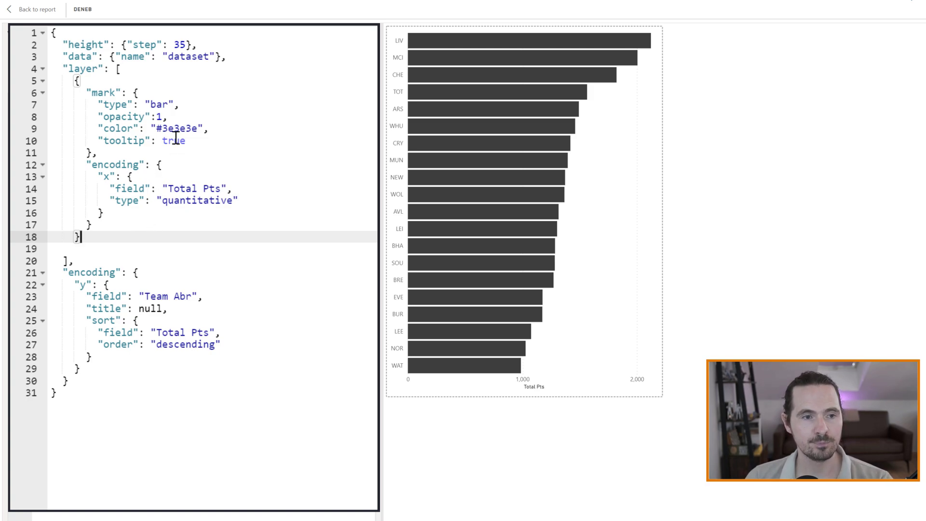
Step: Set the bar colour to #e3e3e3 and clear its opacity value of 1
double_click(177, 129)
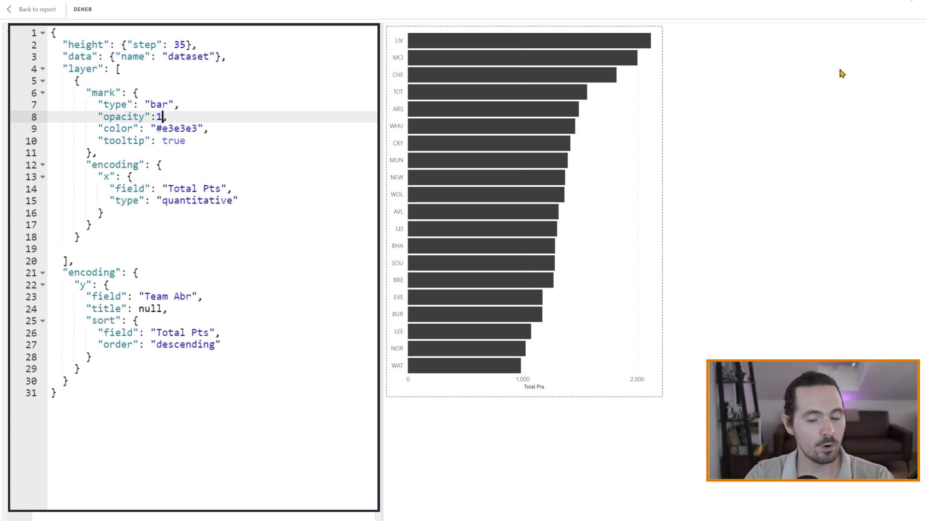
key(Backspace)
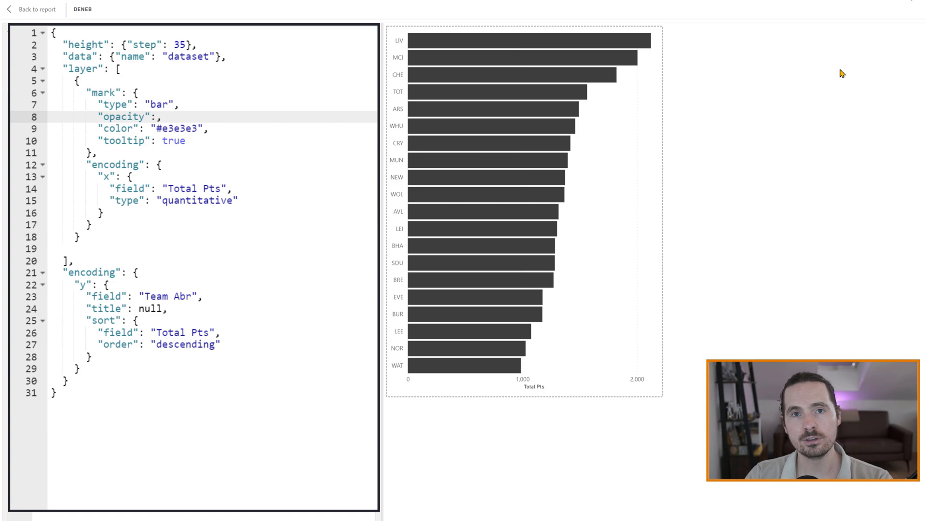
Step: Set the first bar layer's opacity to 0.3
text(0.3)
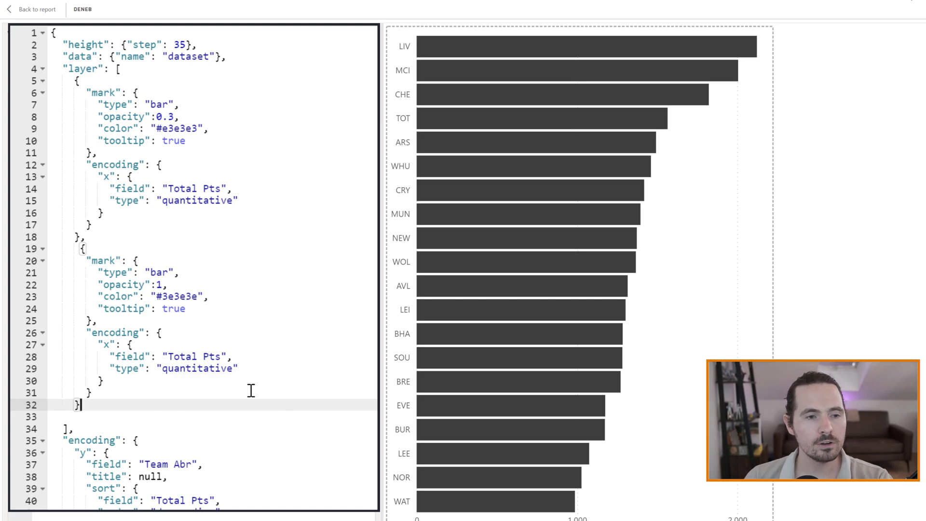
mouse_move(270, 394)
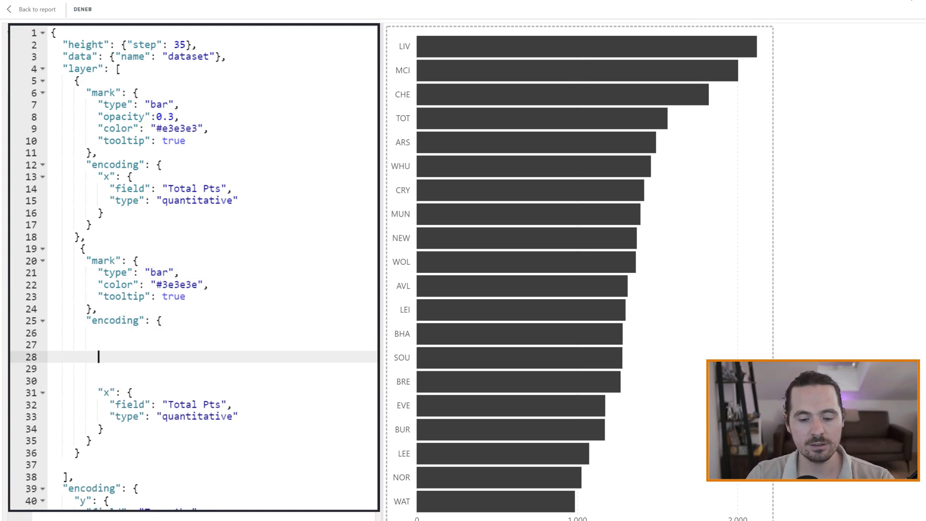
Step: Add an opacity encoding with a condition whose test field is still empty to the dark layer
text("opacity":1,)
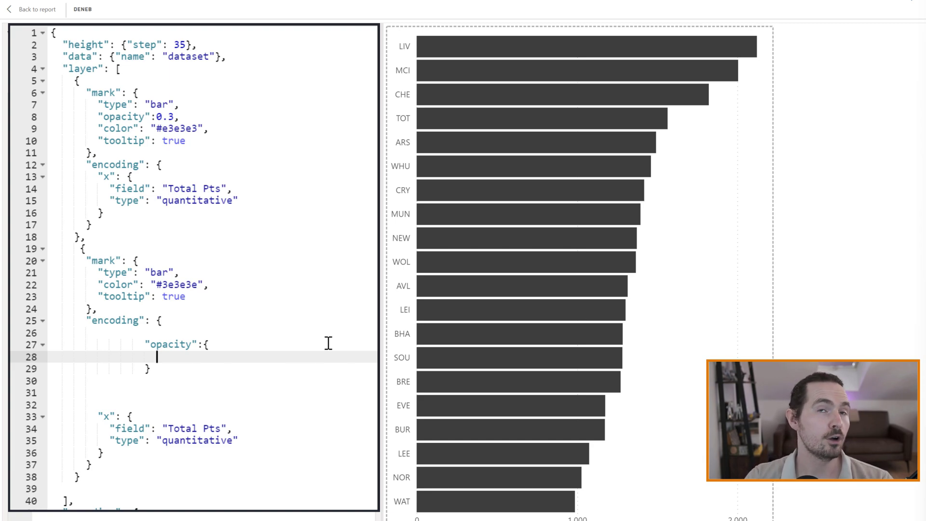
text(con")
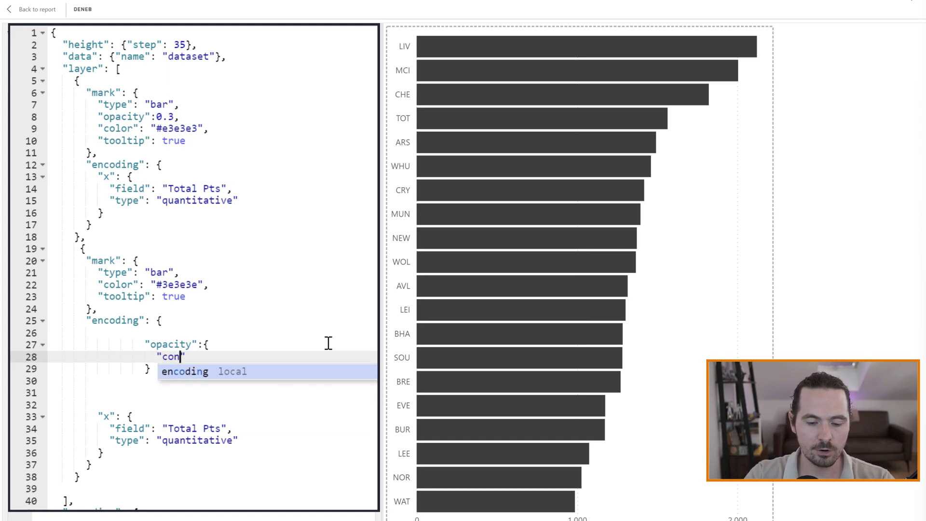
text(dition)
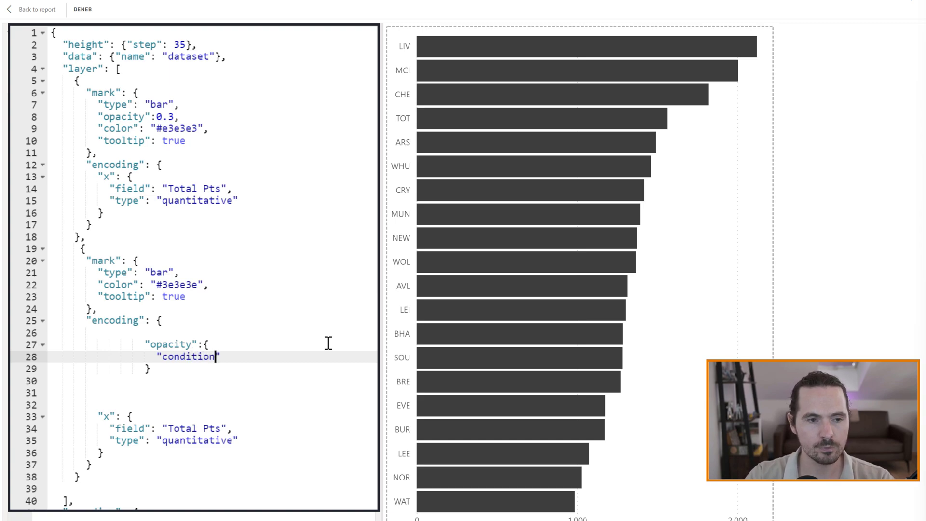
text(")
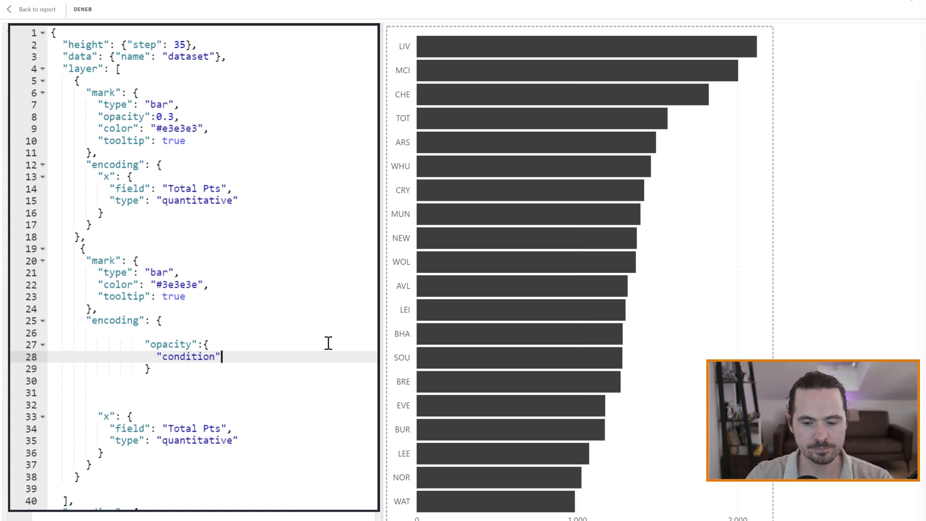
text(:{)
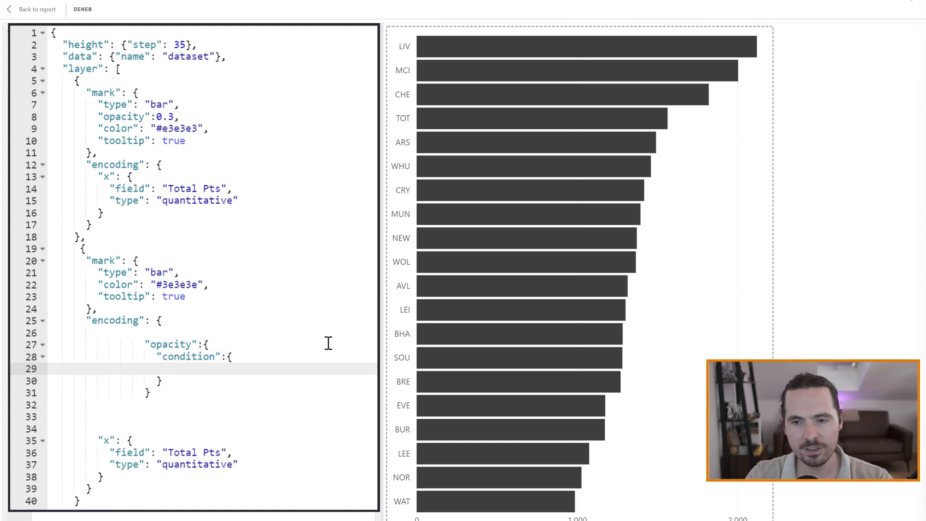
text(tes)
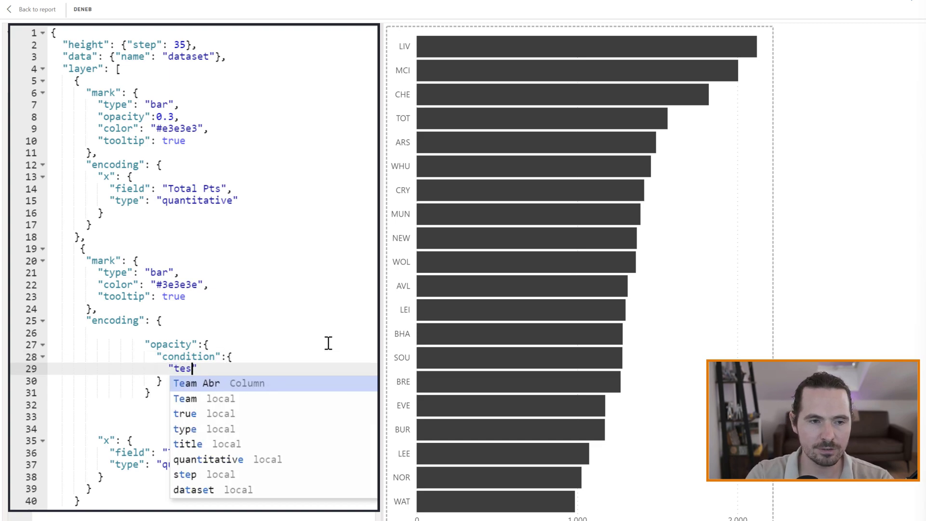
text(":)
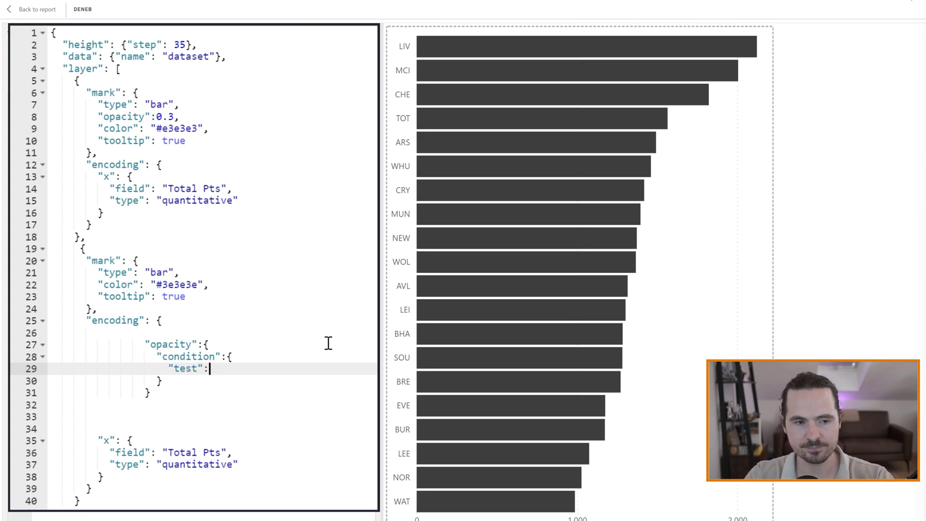
text({)
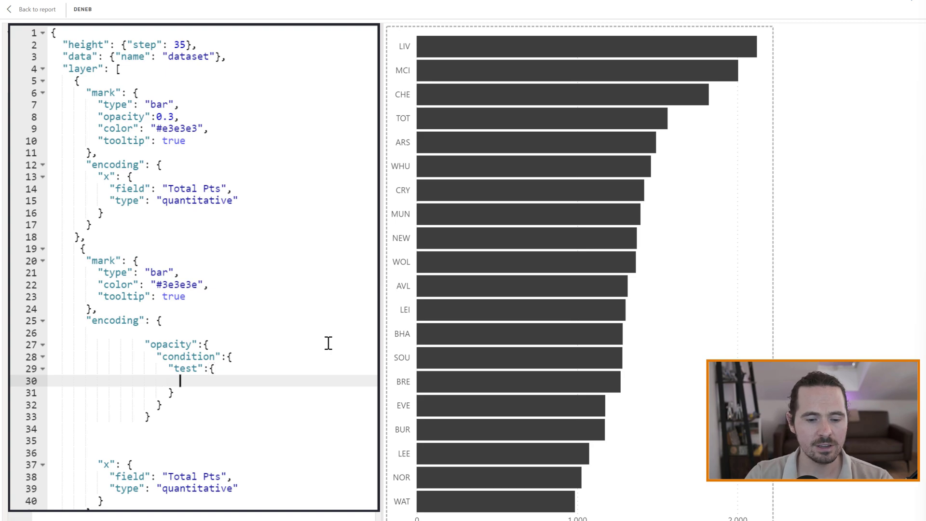
text("field)
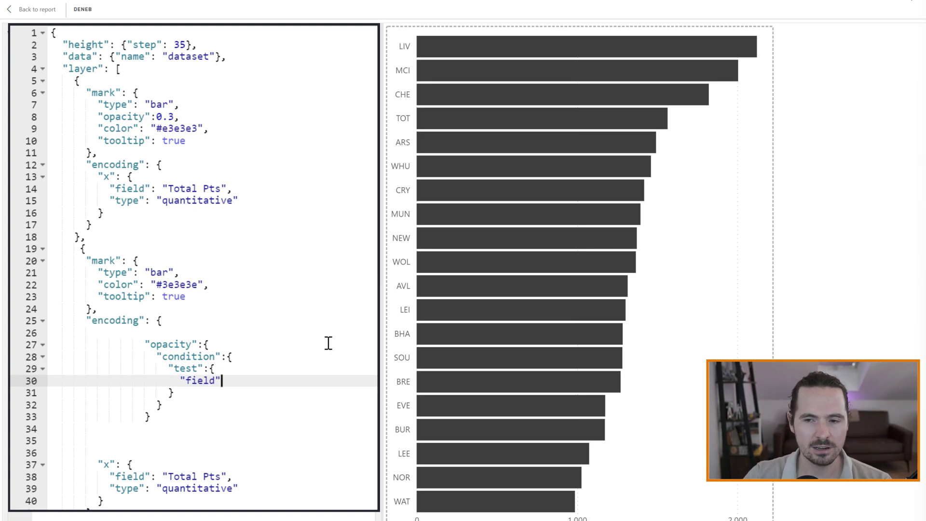
text(:)
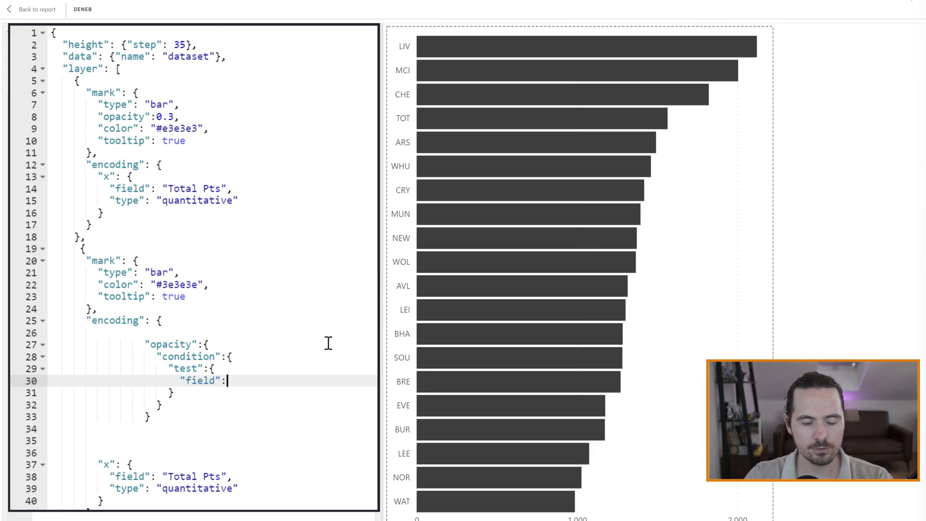
text("")
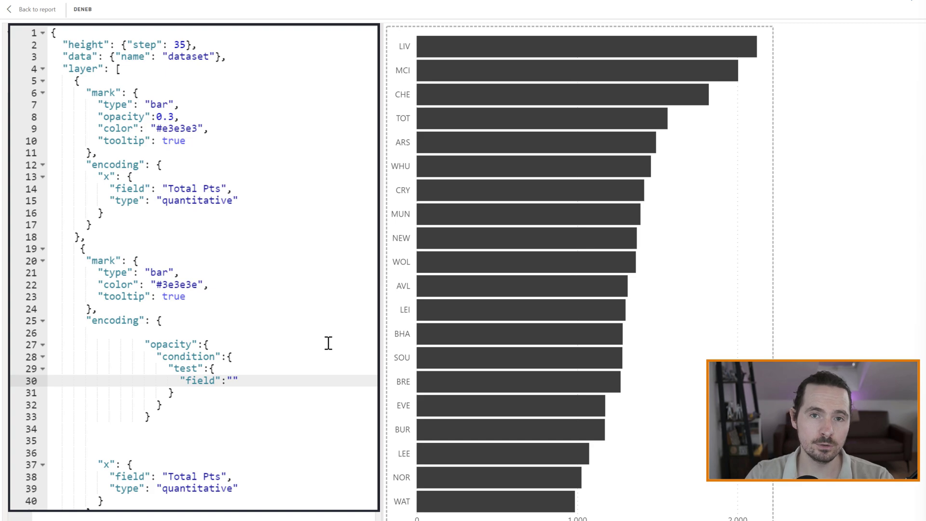
Step: Set the opacity condition's test field to __selected__
click(231, 380)
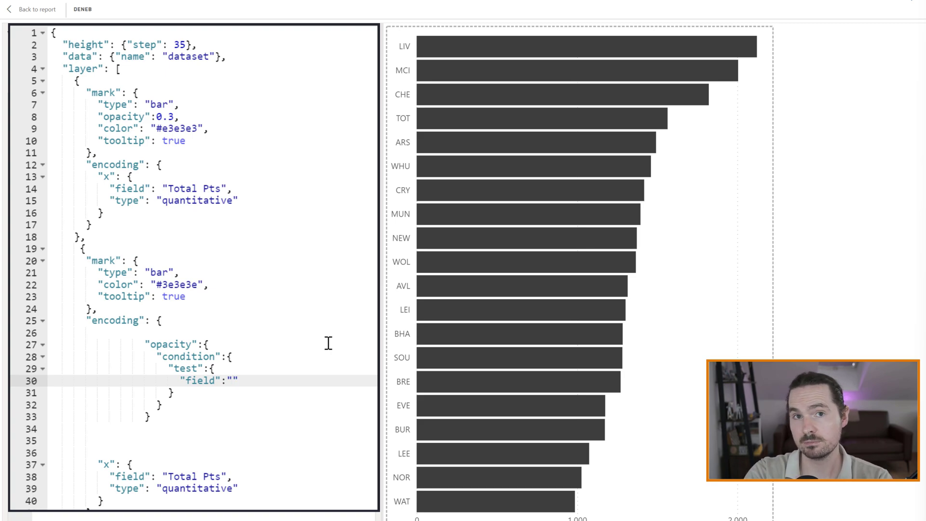
click(233, 380)
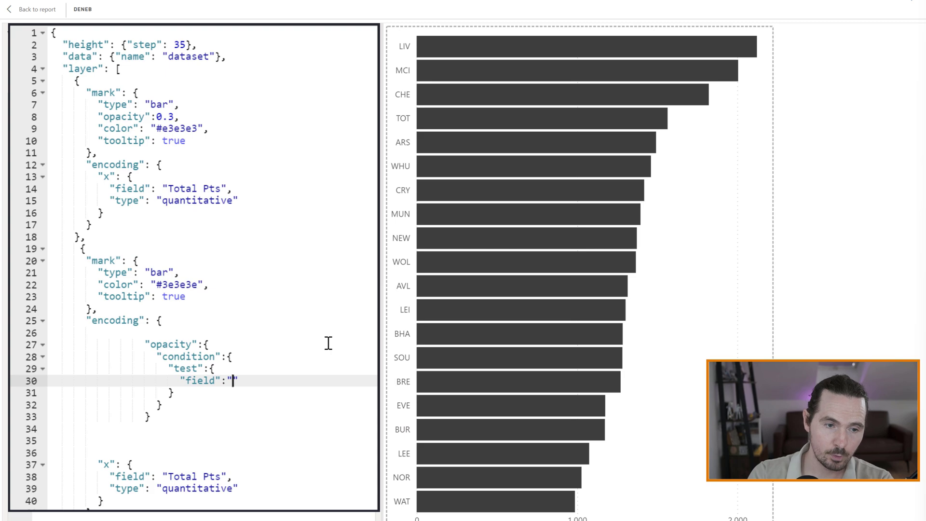
text(__sel)
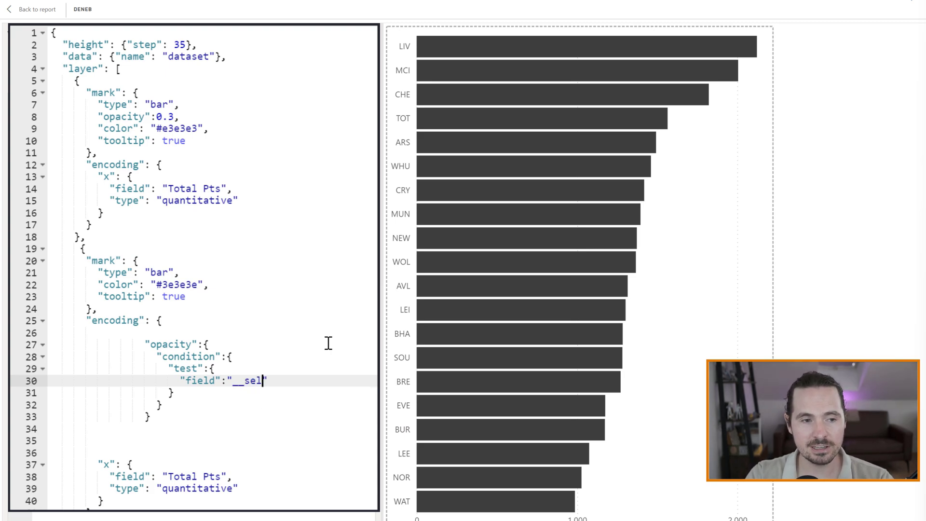
text(ected)
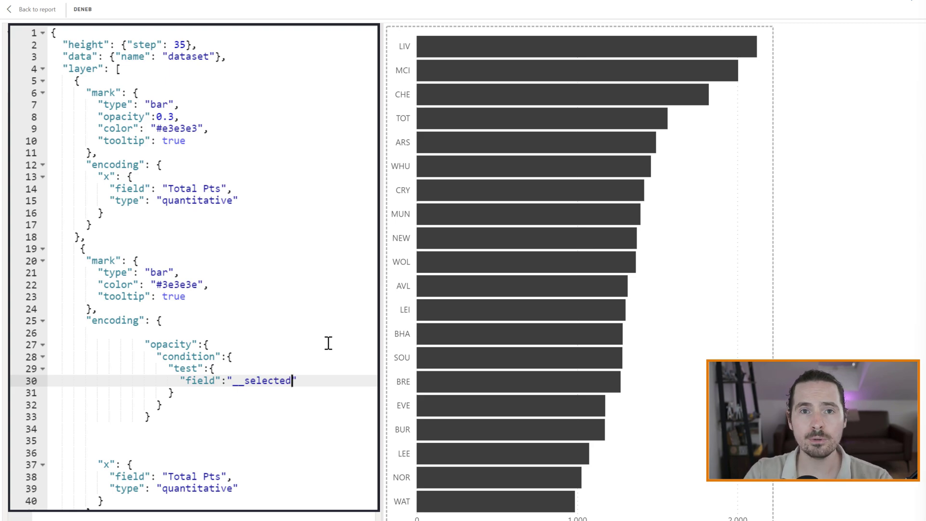
text(__)
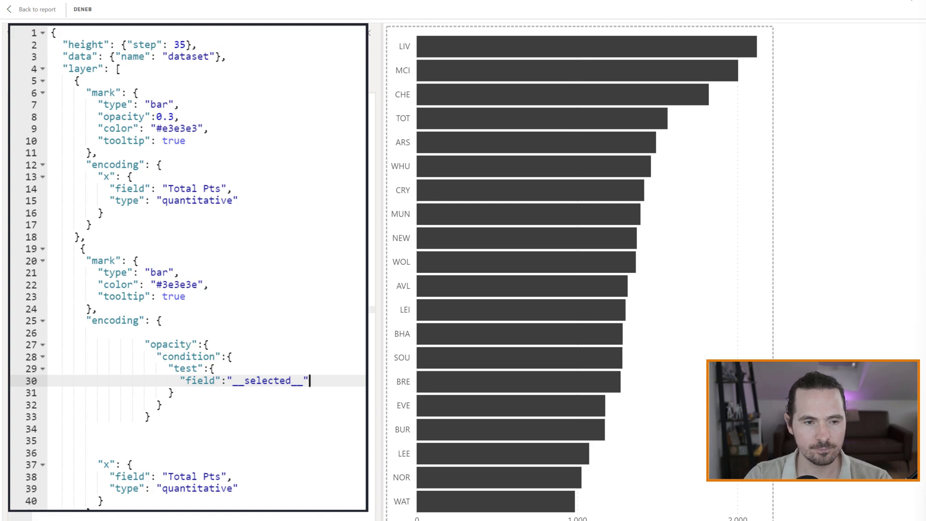
Step: Test __selected__ equal "off" giving value 0.1, with default opacity value 1
text(,)
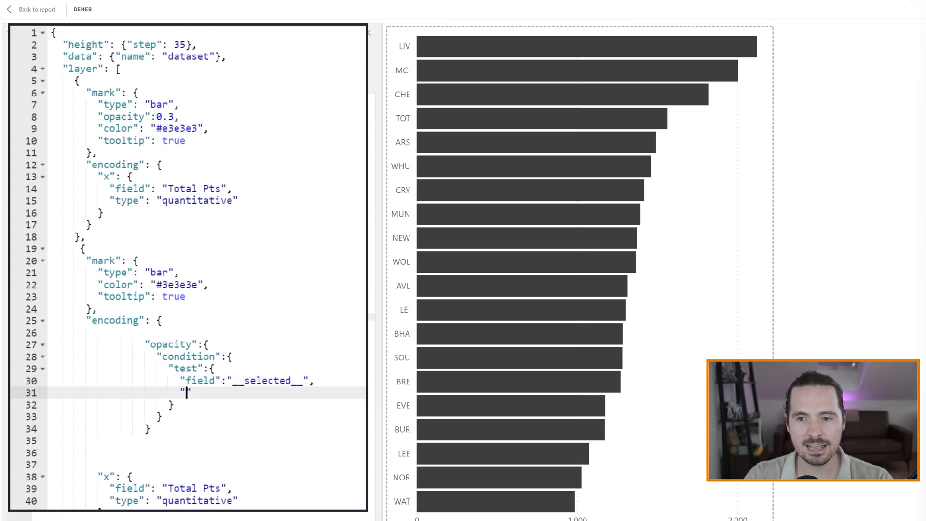
text(equal")
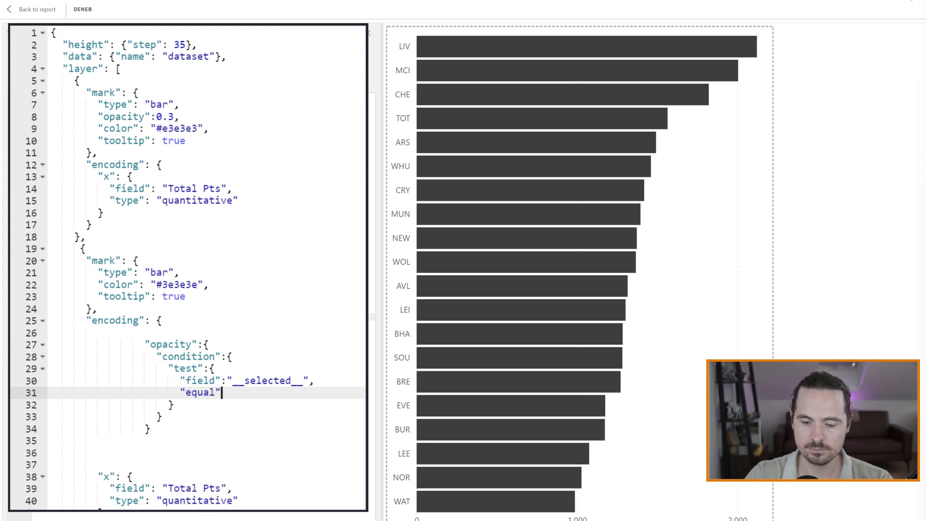
text(:"")
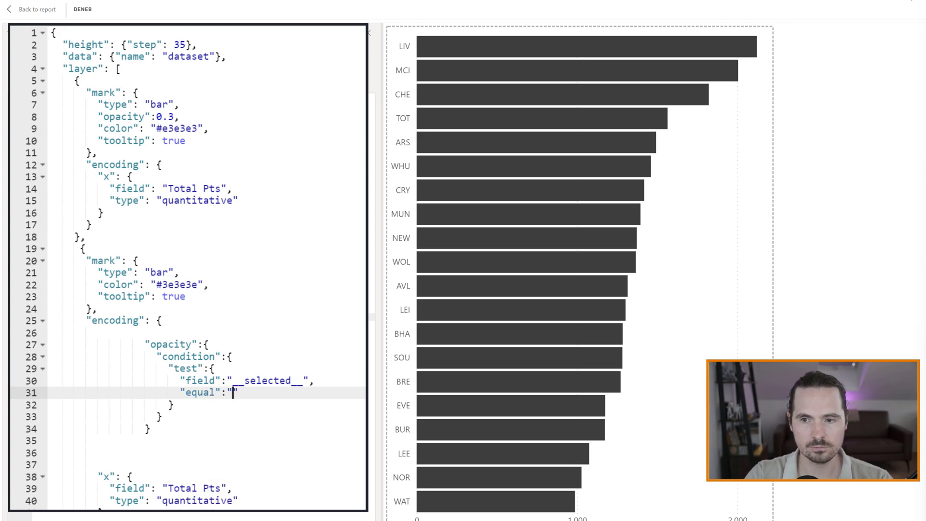
text(off)
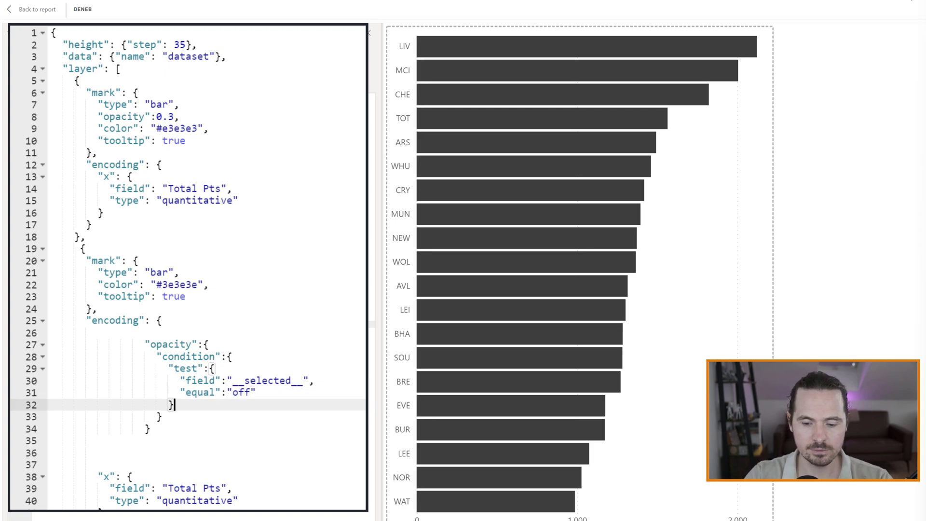
text("v)
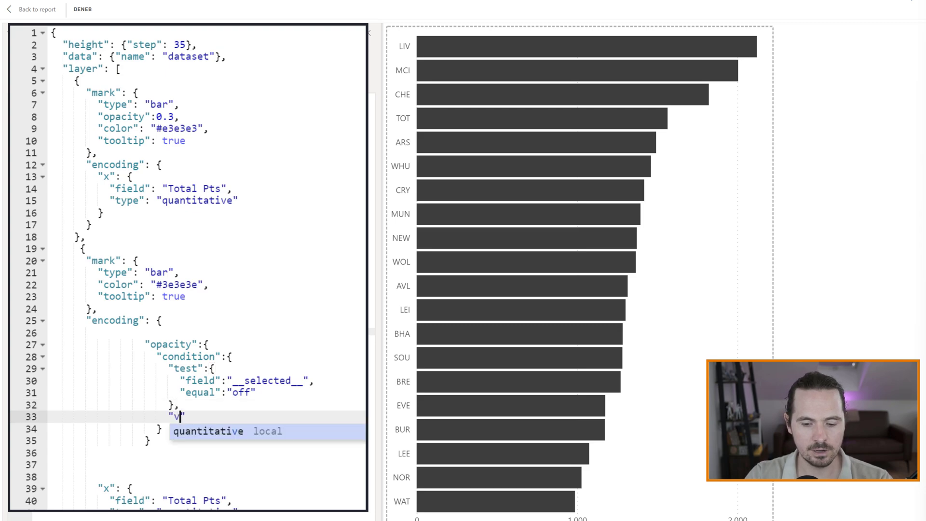
text(alue)
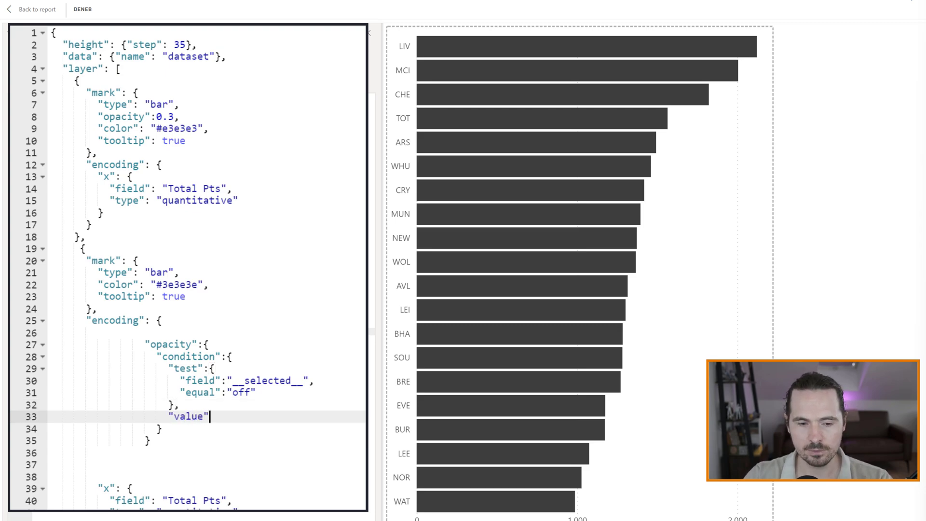
text(:)
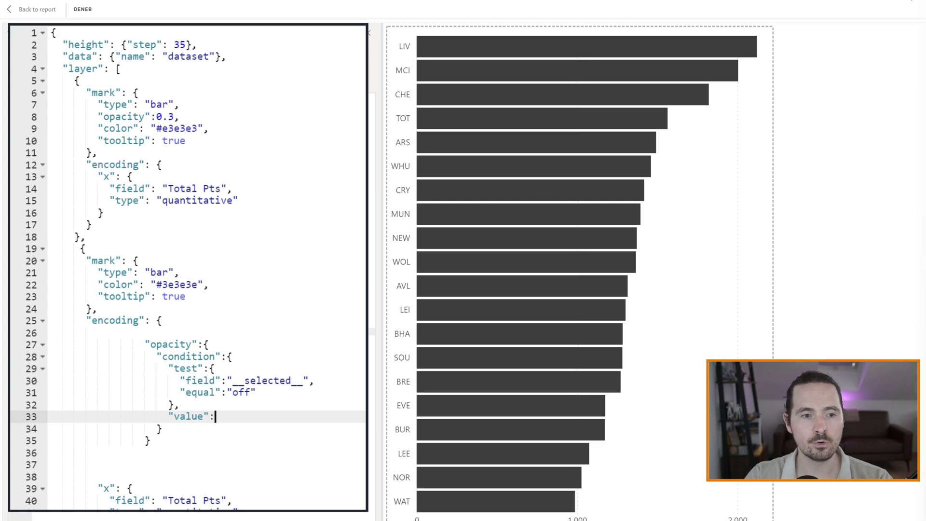
text(0)
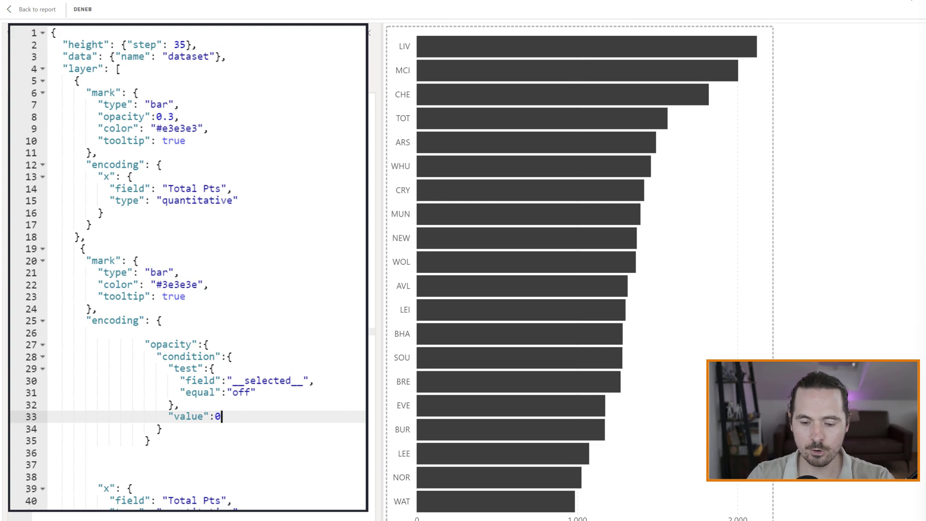
text(.1)
text("value)
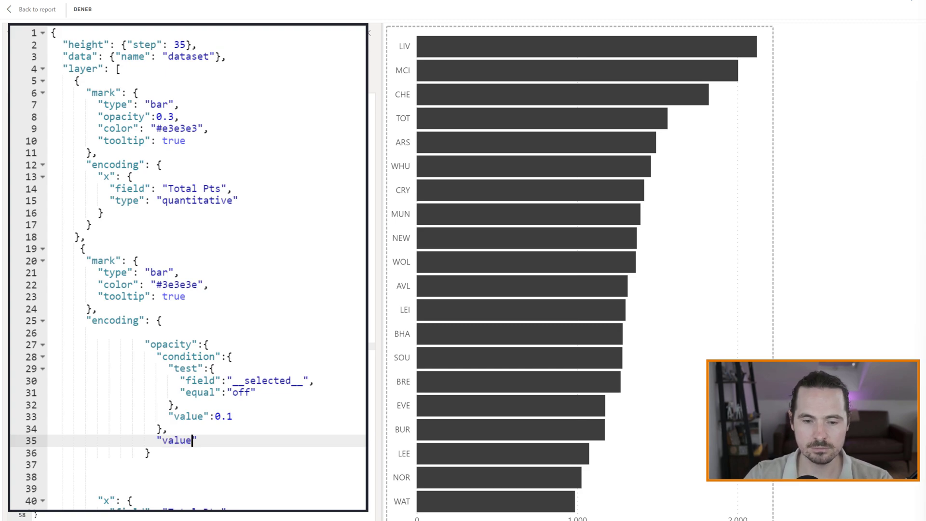
text(:1)
click(206, 453)
text(,)
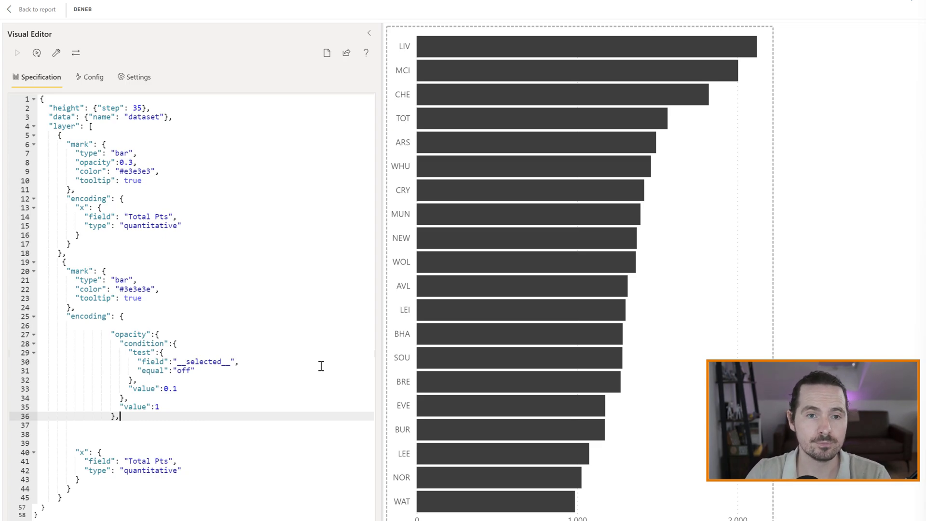
click(588, 46)
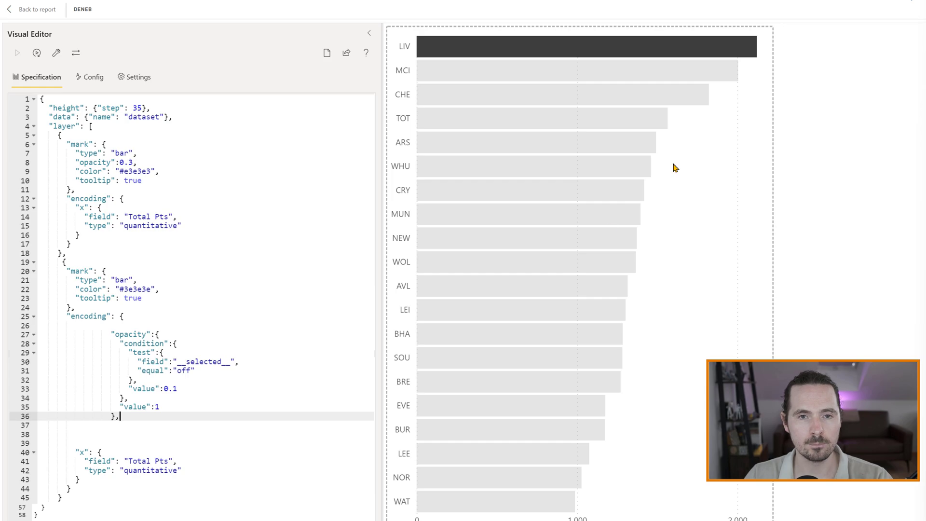
mouse_move(659, 50)
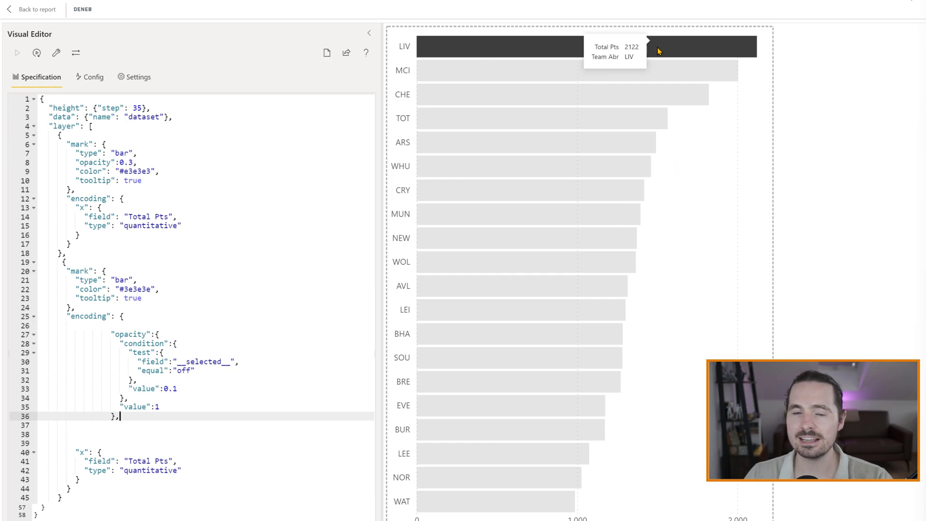
mouse_move(806, 140)
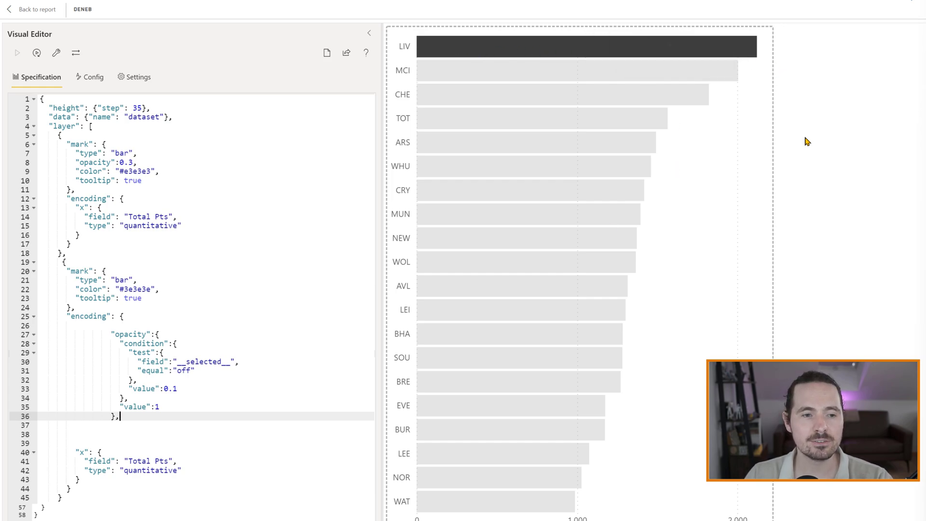
mouse_move(791, 112)
text(4)
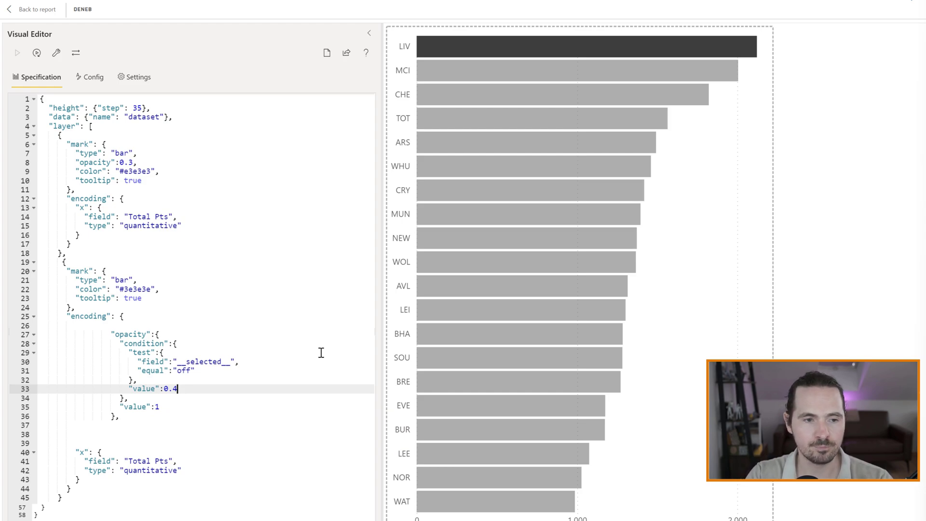
text(0.1)
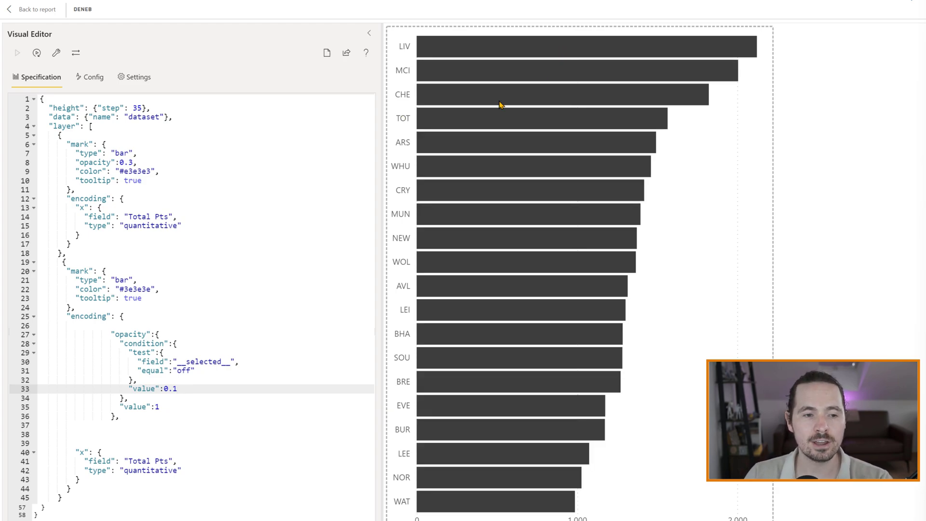
Step: Back on the report, select LIV, CHE and another team bar to check player chart filtering
click(37, 8)
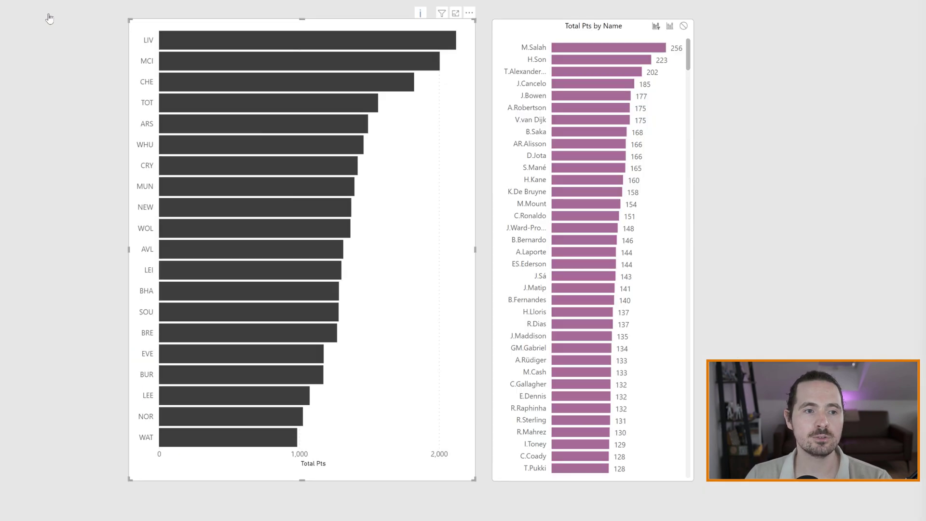
click(306, 40)
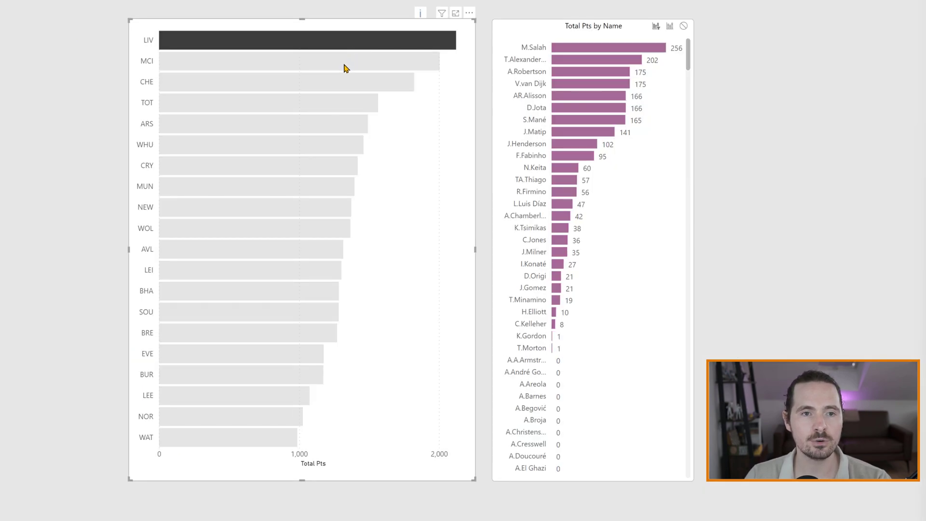
click(286, 82)
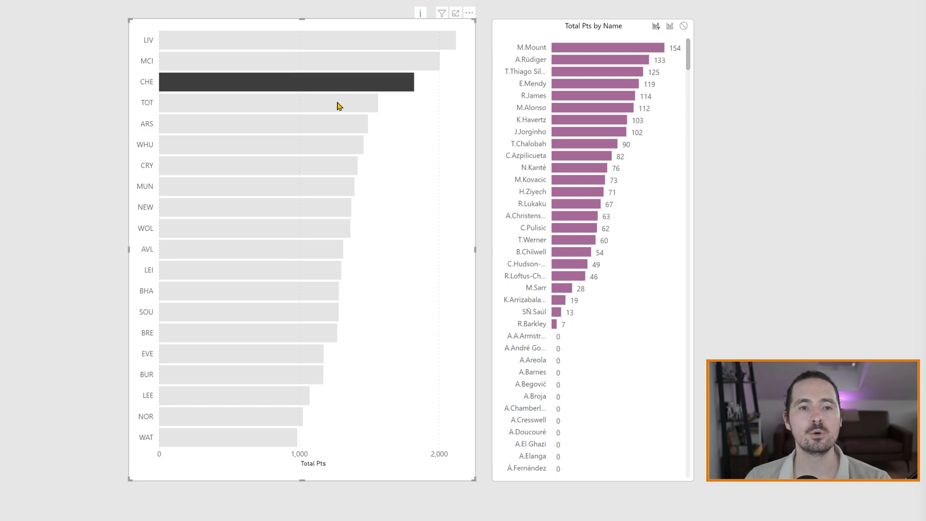
click(307, 39)
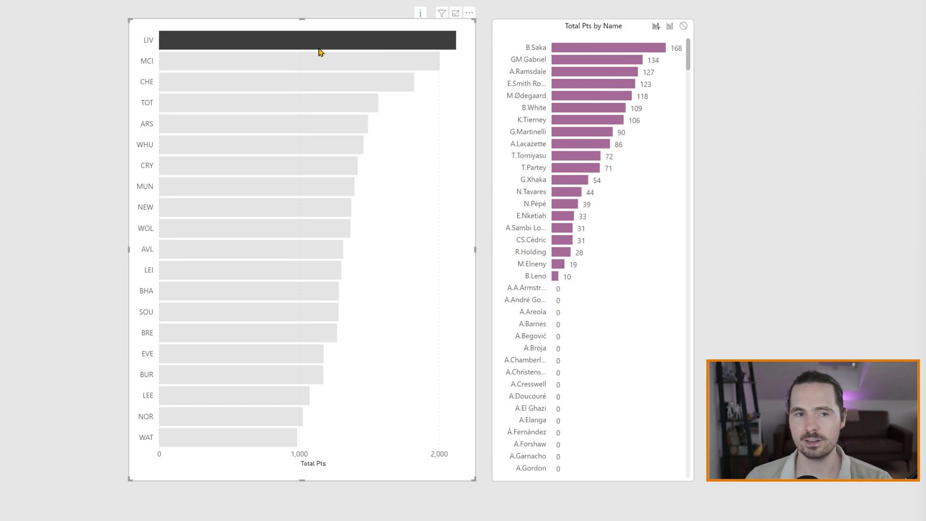
Step: Reopen the team chart in the Deneb editor via More options
click(469, 12)
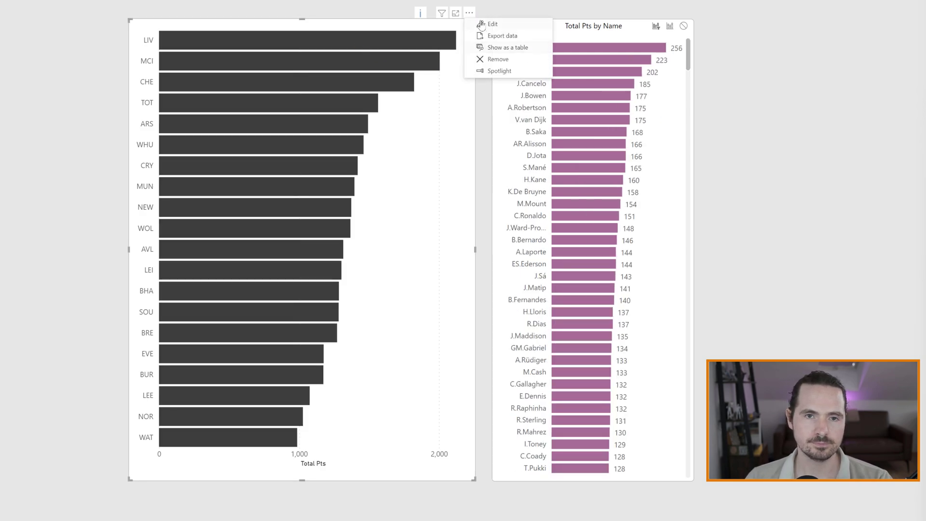
click(493, 24)
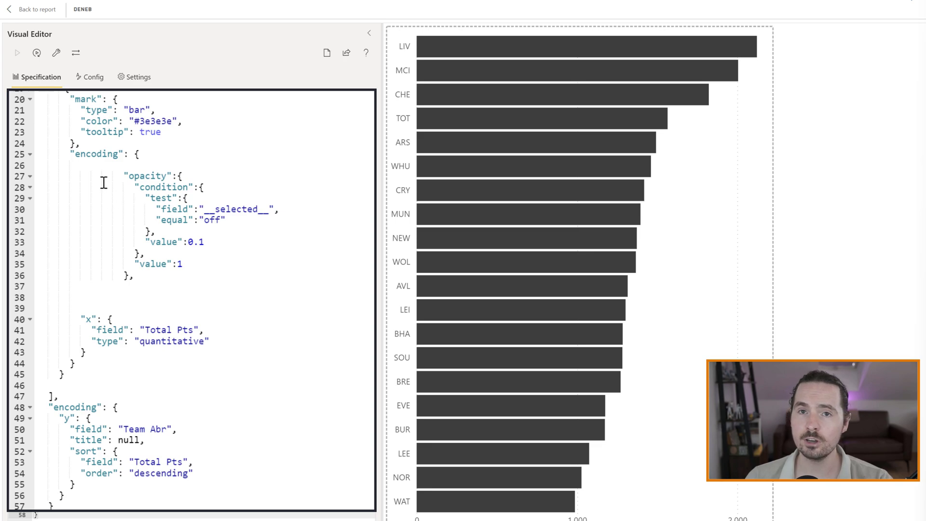
Step: Duplicate the opacity condition as a color condition testing __selected__ equal "on"
drag(141, 175, 135, 276)
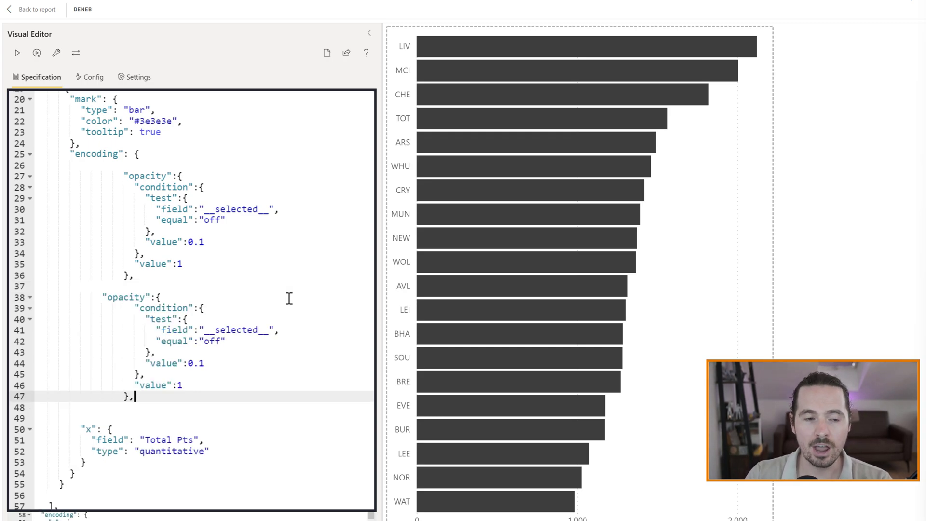
double_click(124, 297)
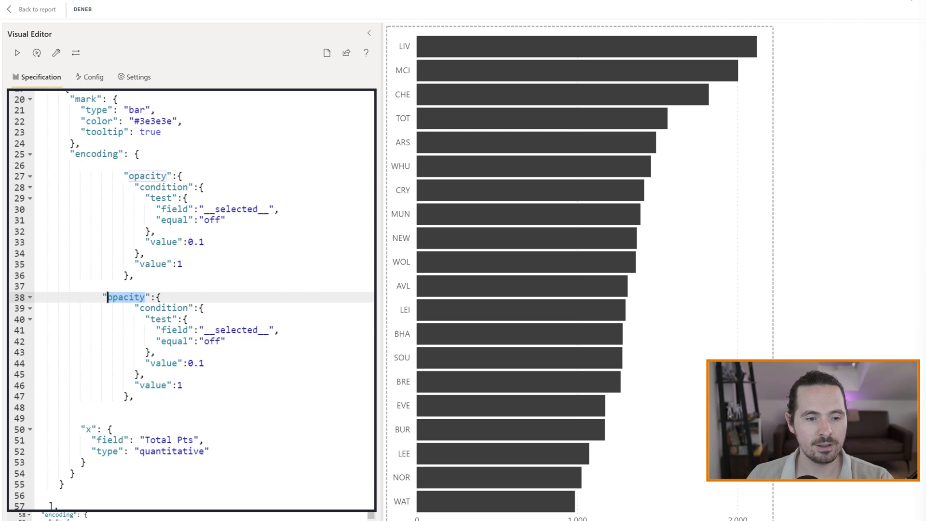
text(color":{)
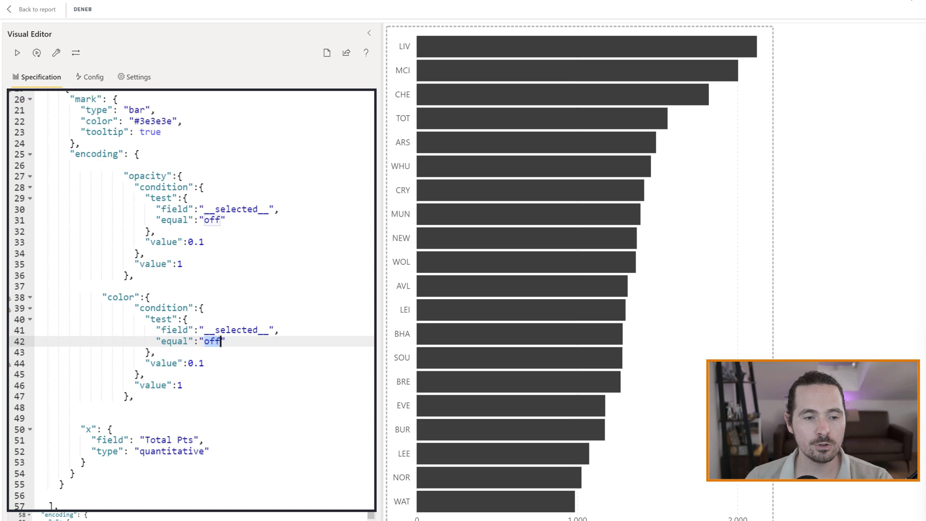
text(on)
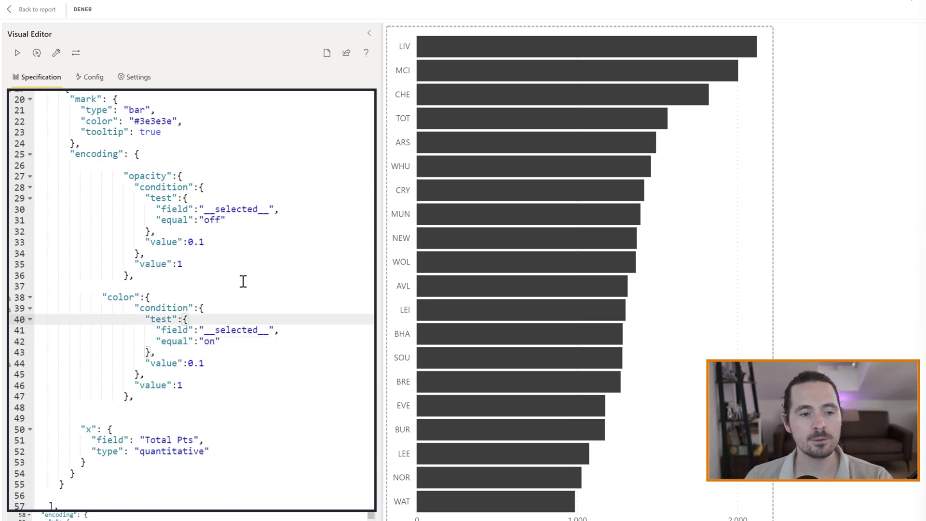
mouse_move(217, 362)
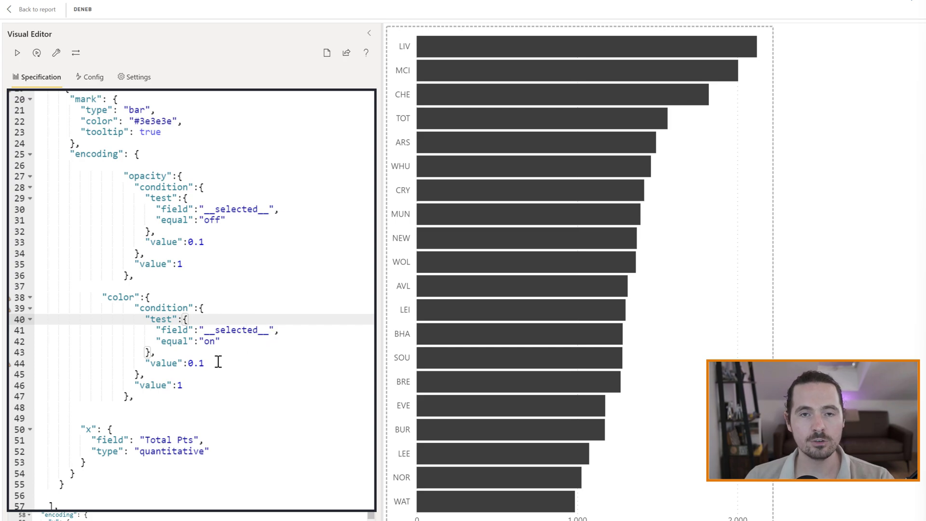
Step: Give the selected bar colour #f88800 and default colour #3e3e3e
double_click(196, 363)
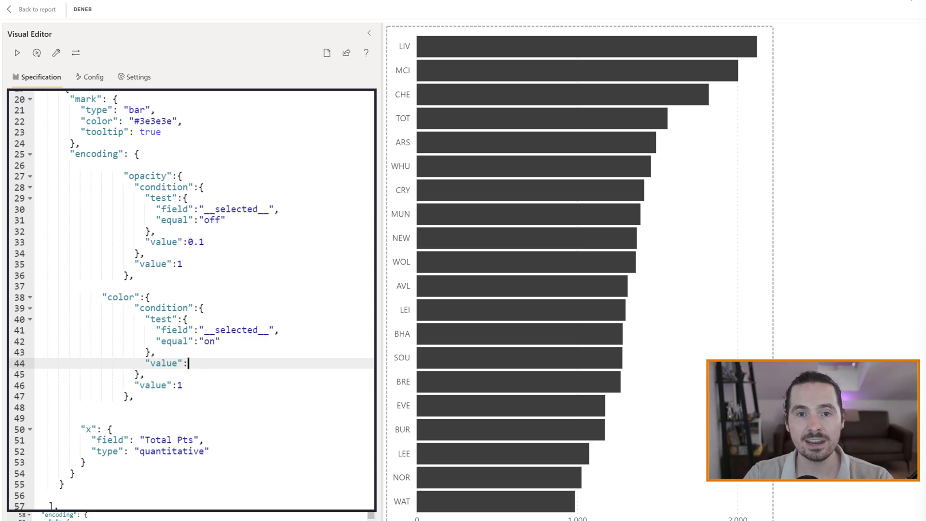
text(")
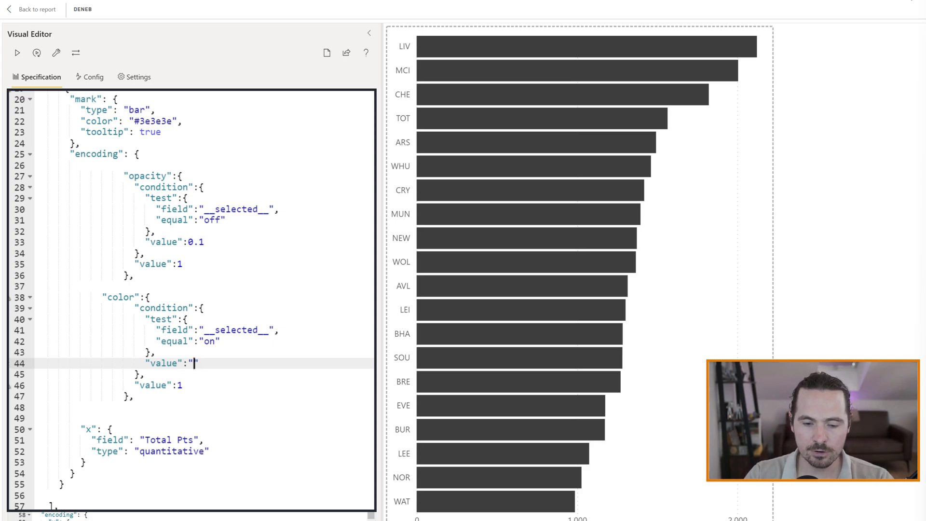
text(#f)
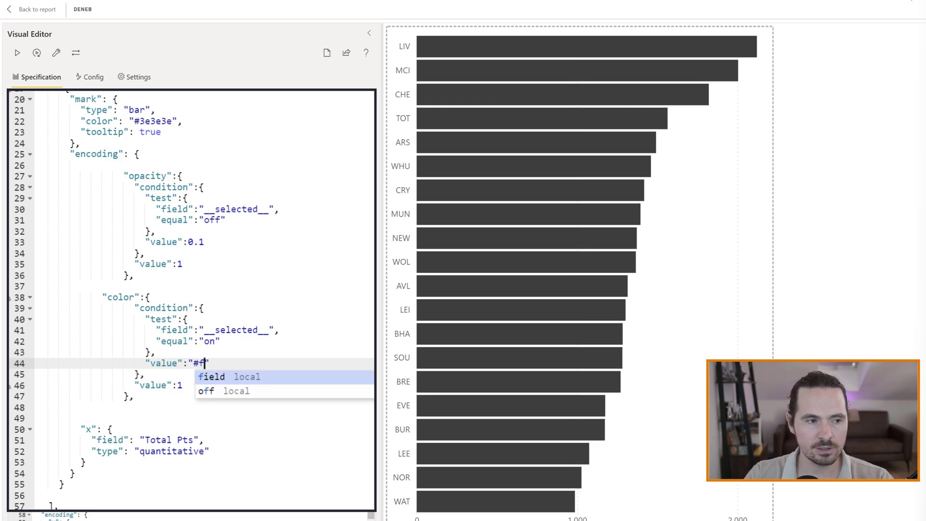
text(88800)
click(201, 385)
text(")
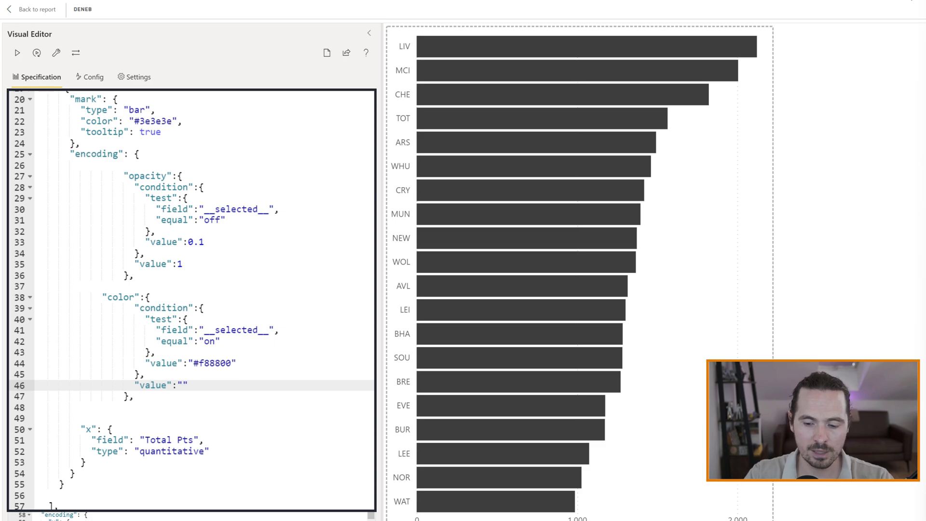
text(#)
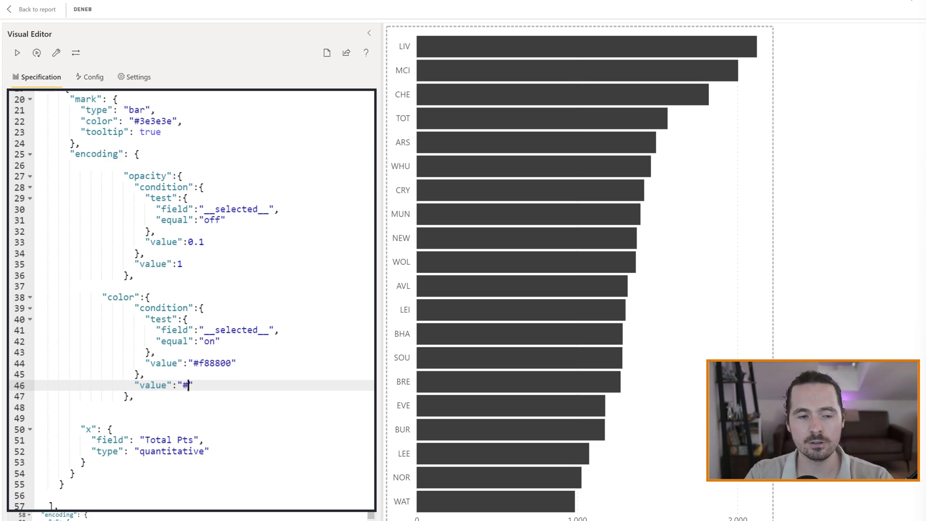
text(3e3e)
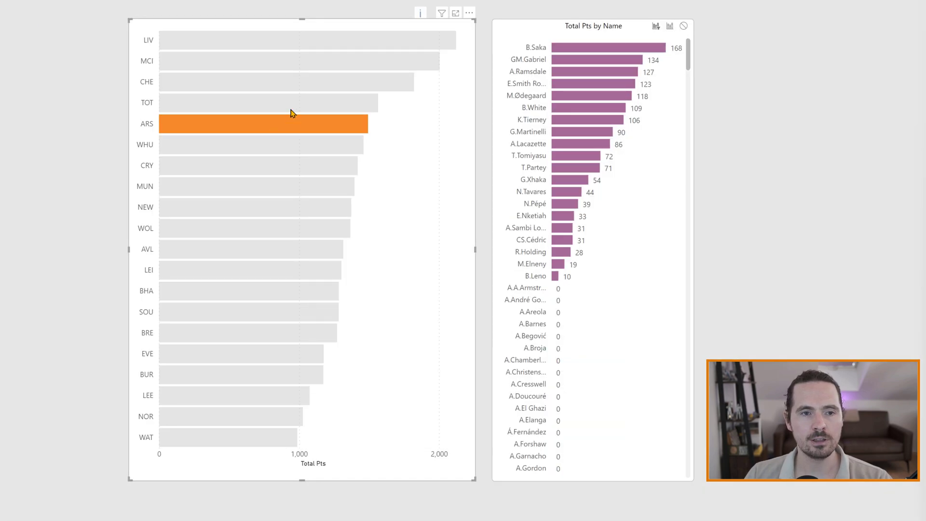
Step: Deselect the orange ARS bar and filter the report by M.Salah
click(307, 40)
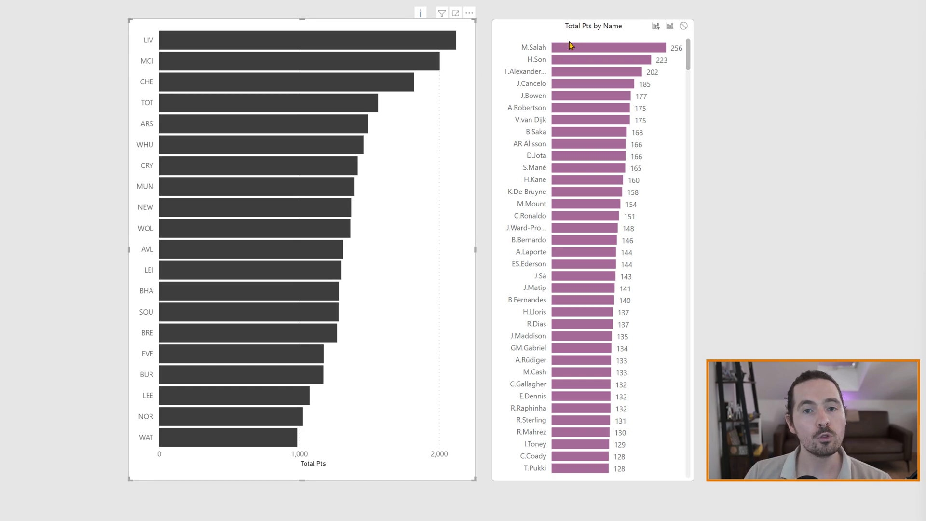
click(596, 47)
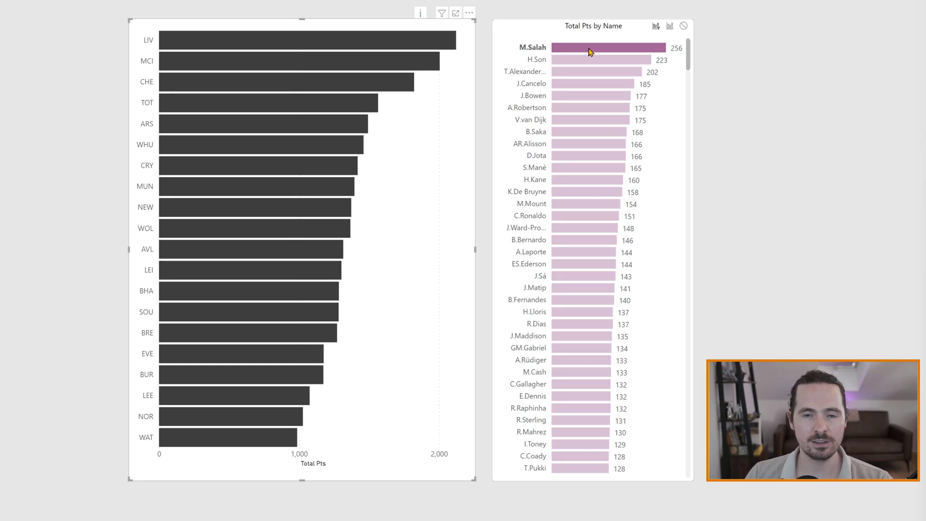
mouse_move(324, 48)
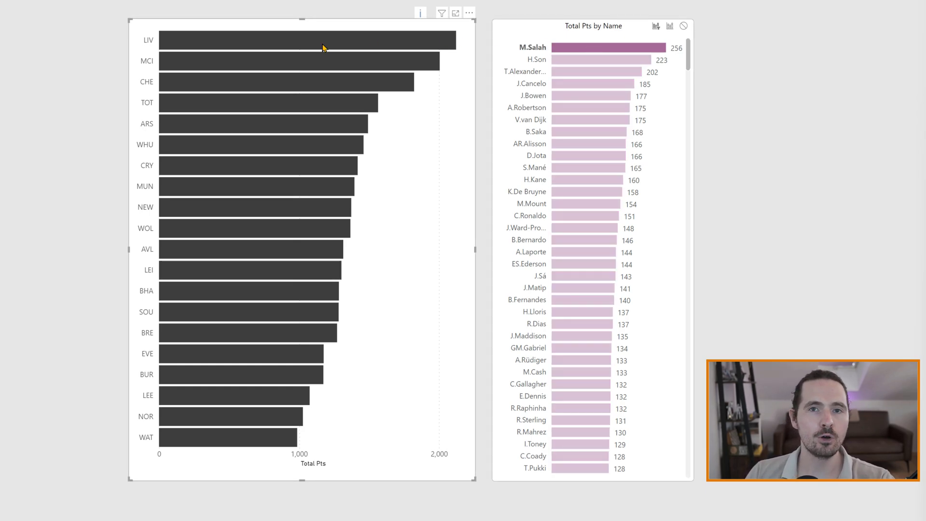
mouse_move(561, 54)
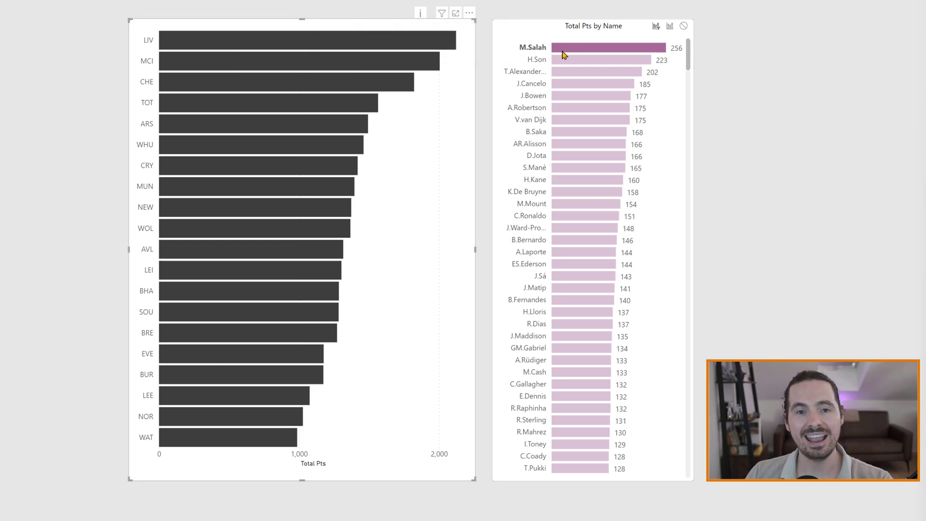
Step: Reopen the editor and set the dark layer's x field to Total Pts__highlight
click(469, 12)
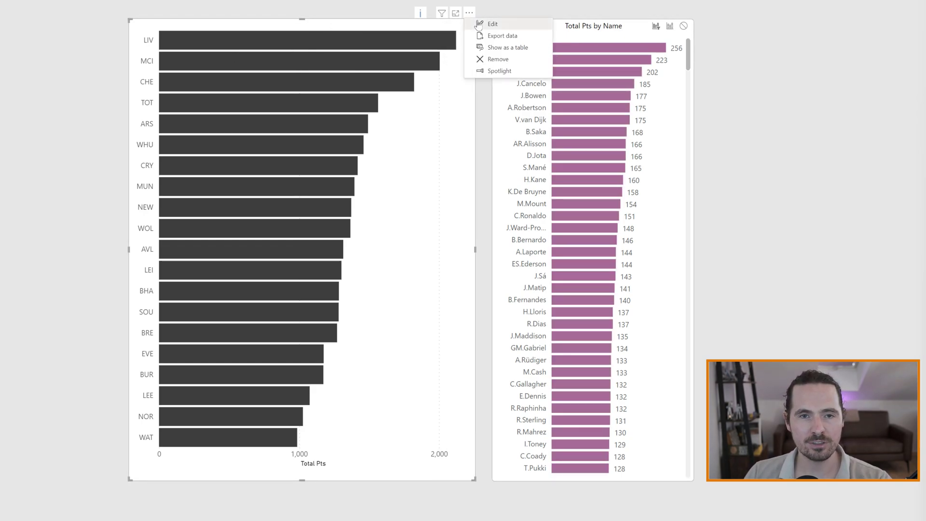
click(492, 24)
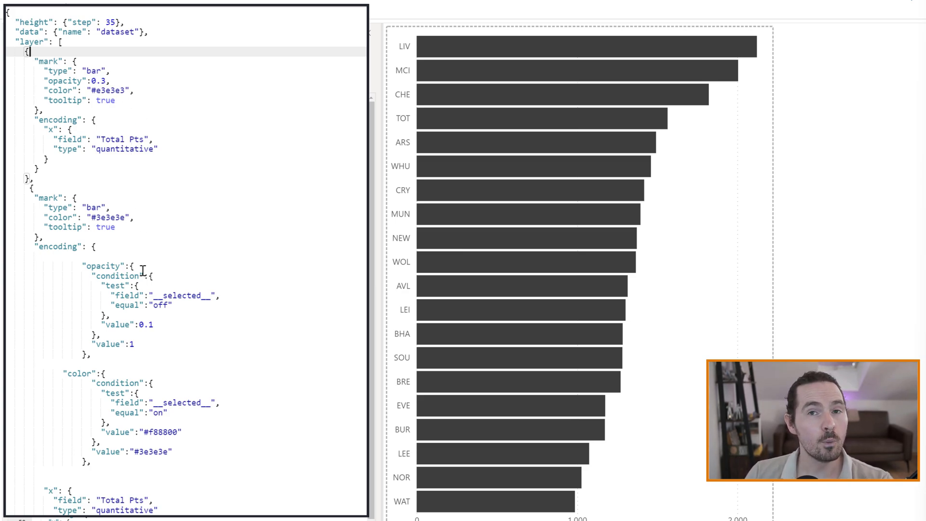
scroll(down, 3)
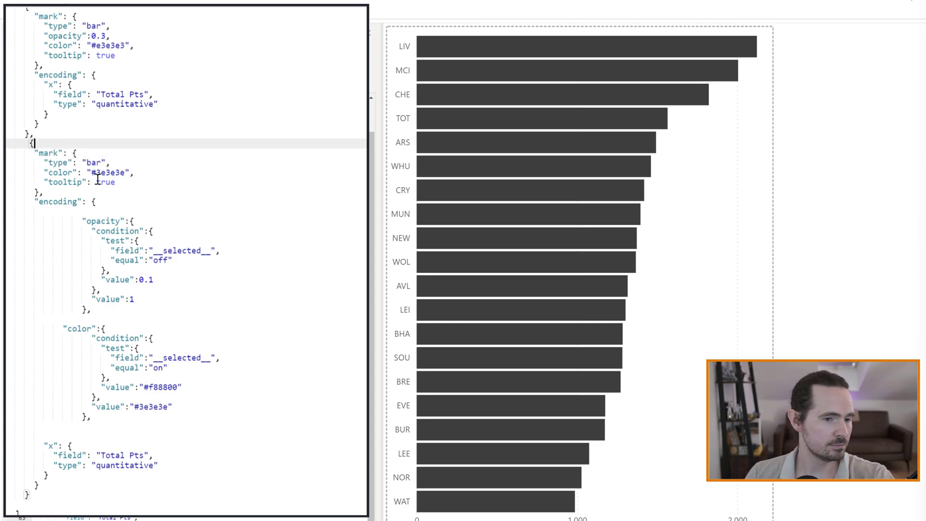
mouse_move(97, 444)
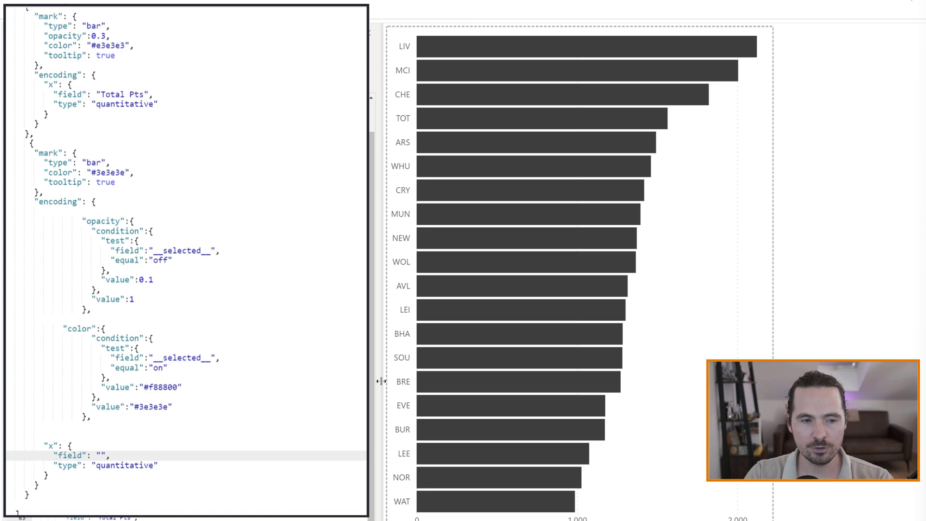
text(tot)
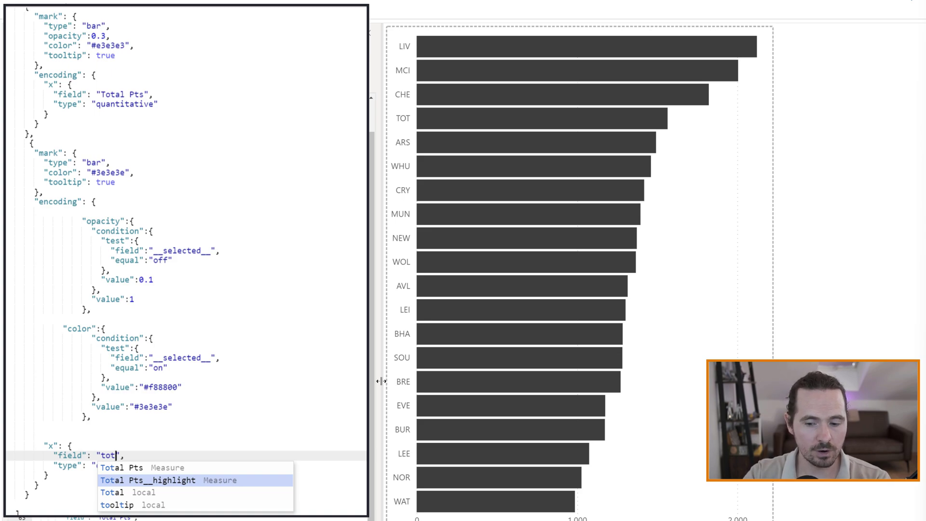
click(148, 479)
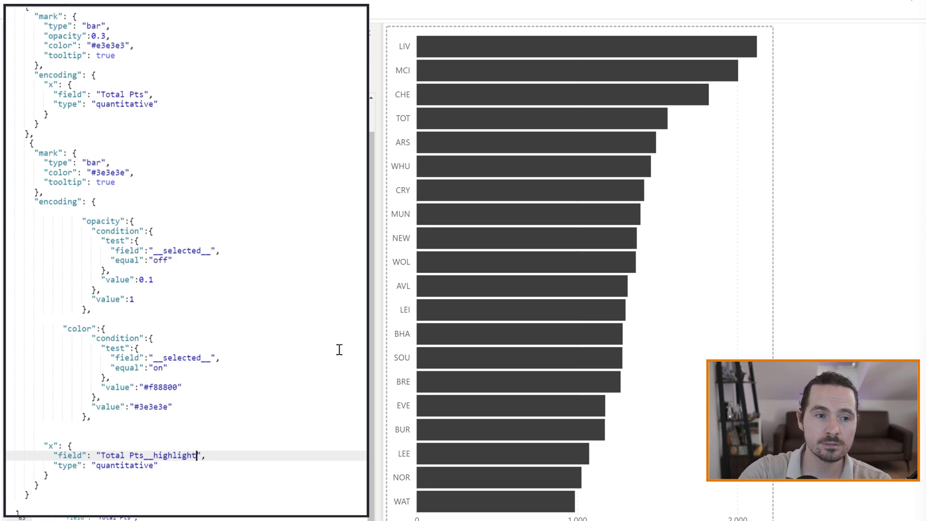
mouse_move(320, 268)
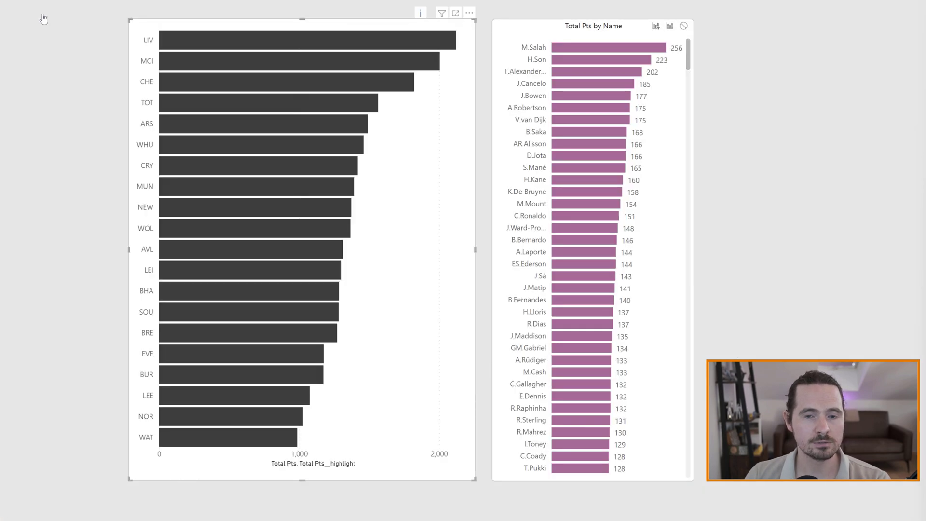
Step: Select M.Salah so LIV shows a short dark bar over faded full bars
click(601, 47)
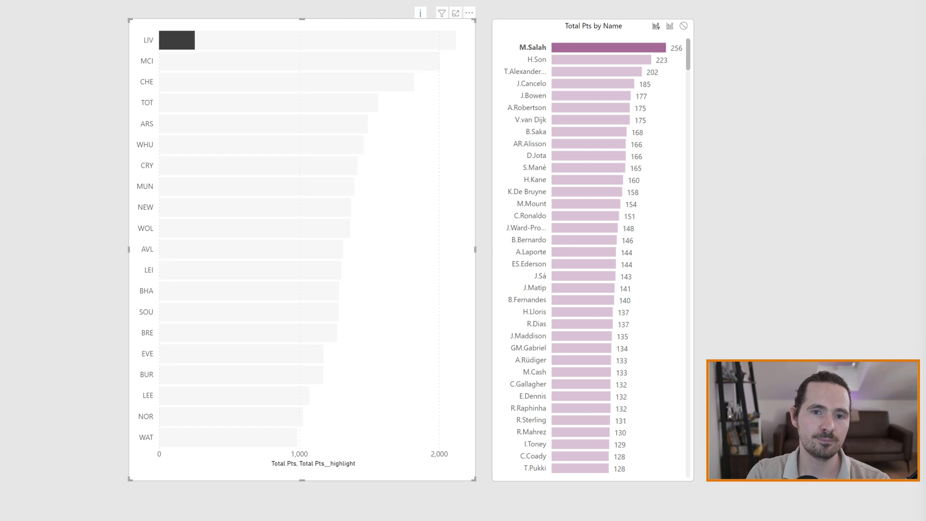
click(470, 13)
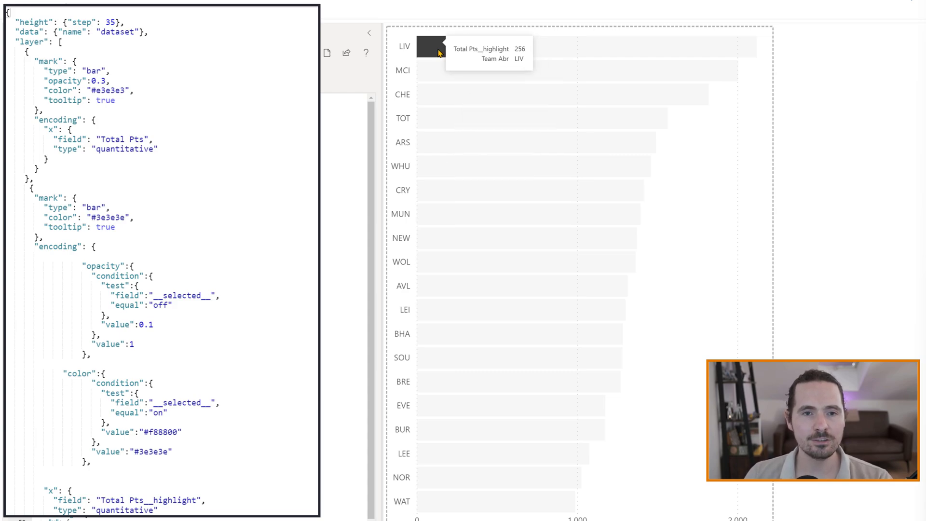
mouse_move(443, 49)
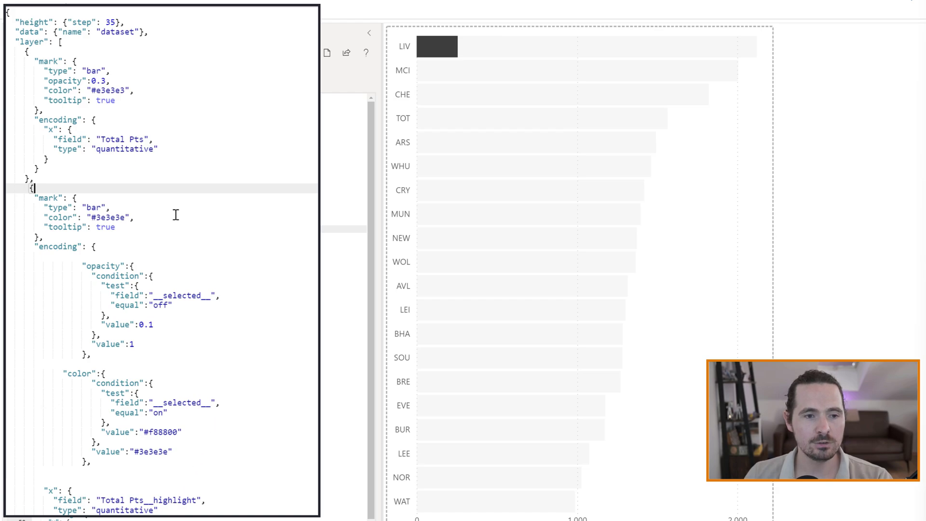
mouse_move(440, 69)
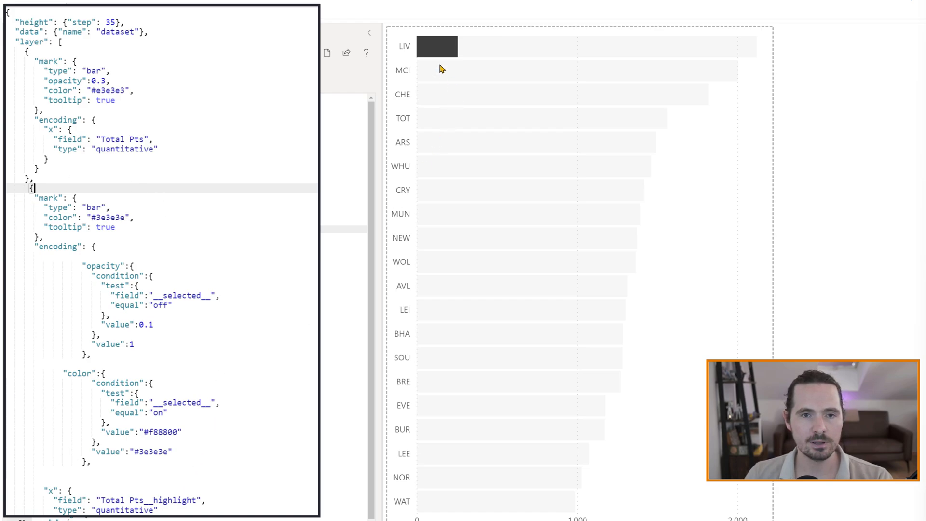
mouse_move(721, 41)
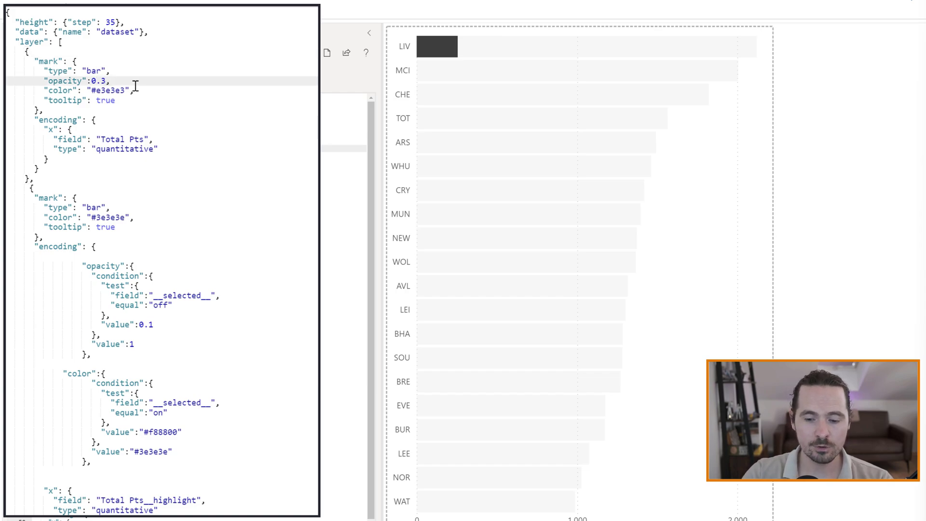
Step: Lower the background bar layer's mark opacity from 0.3 to 0.1
text(0.1)
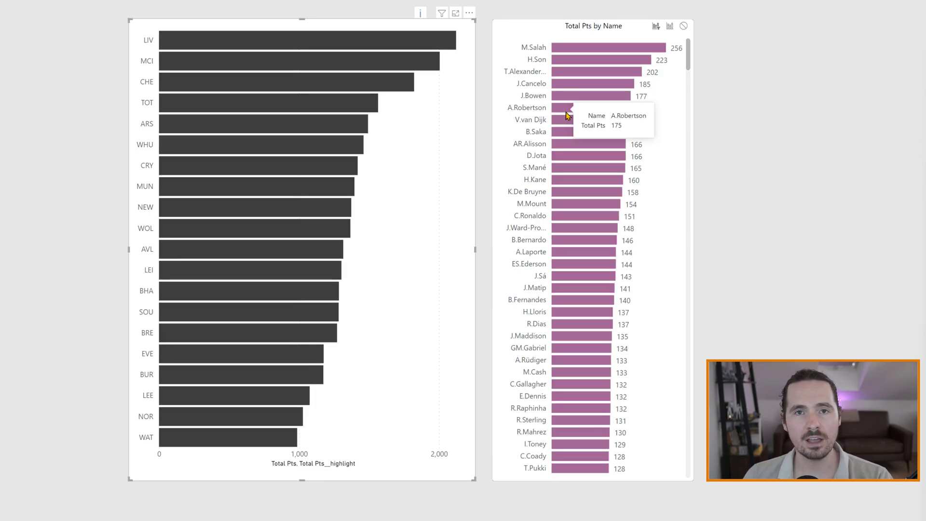
mouse_move(697, 207)
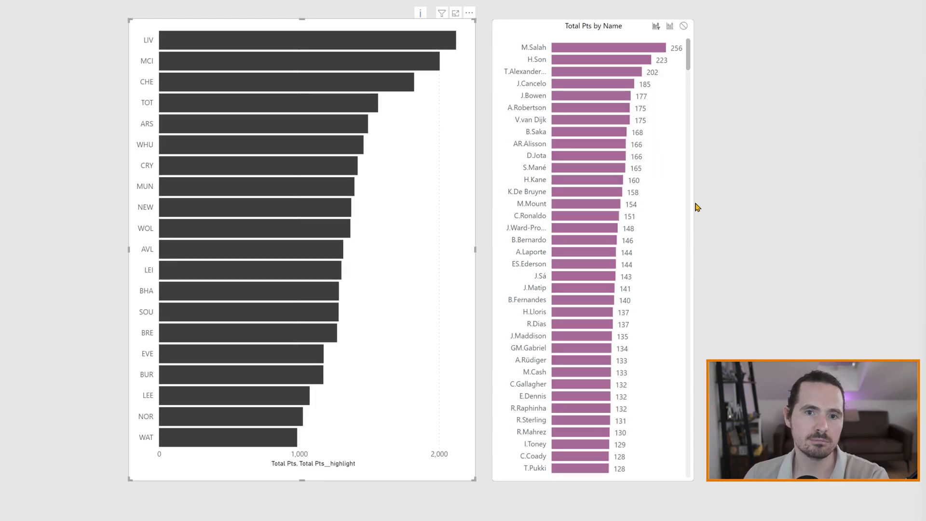
Step: Select player bars AR.Alisson and J.Cancelo to confirm partial team bars highlight correctly
click(581, 144)
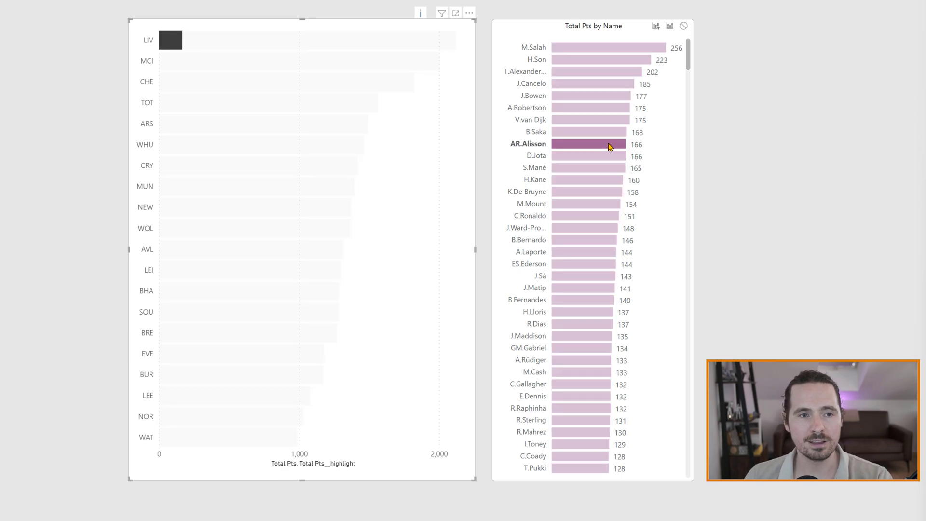
click(590, 95)
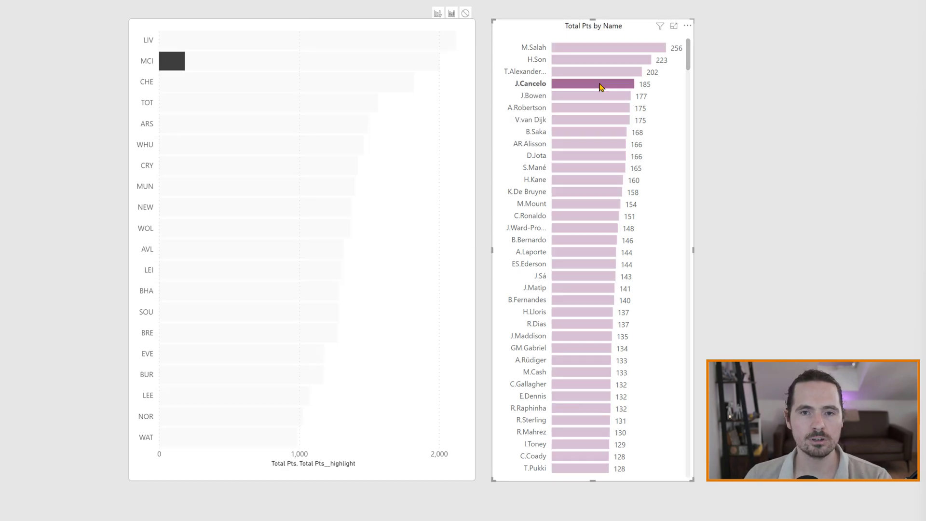
click(592, 84)
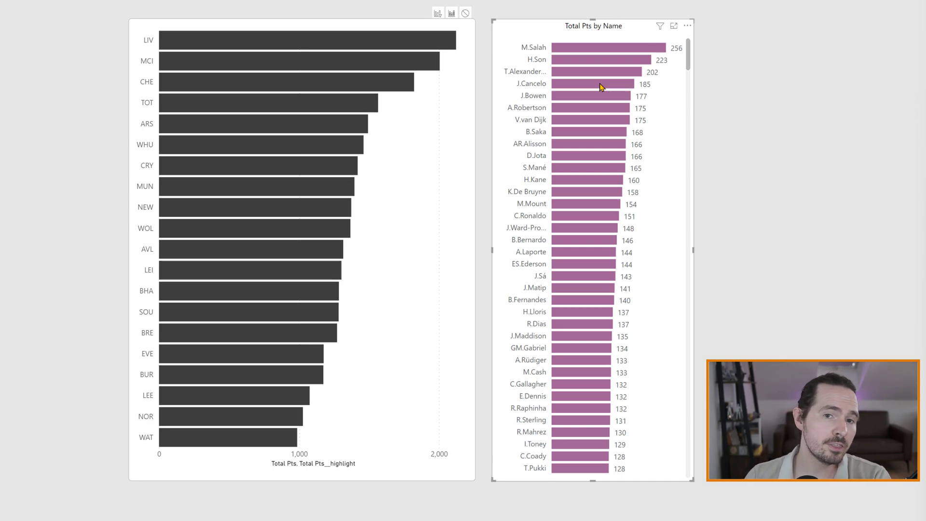
click(592, 83)
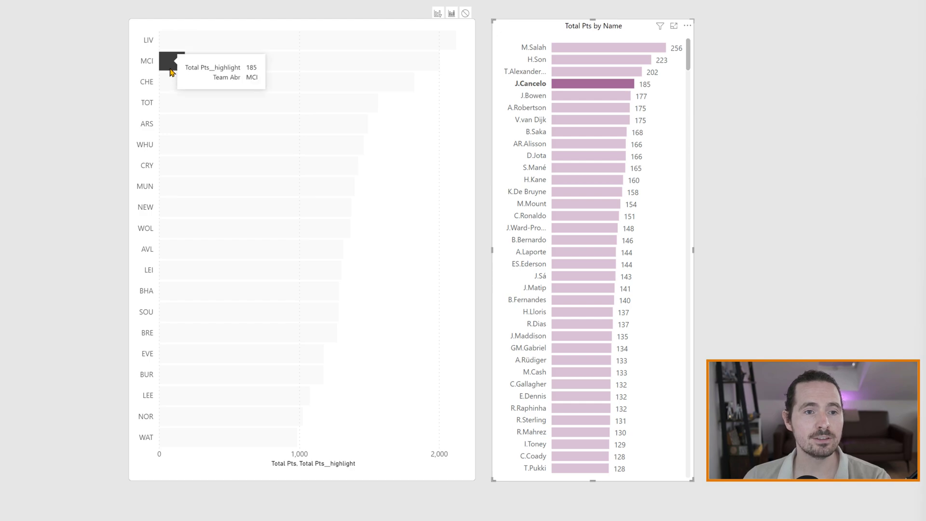
mouse_move(177, 68)
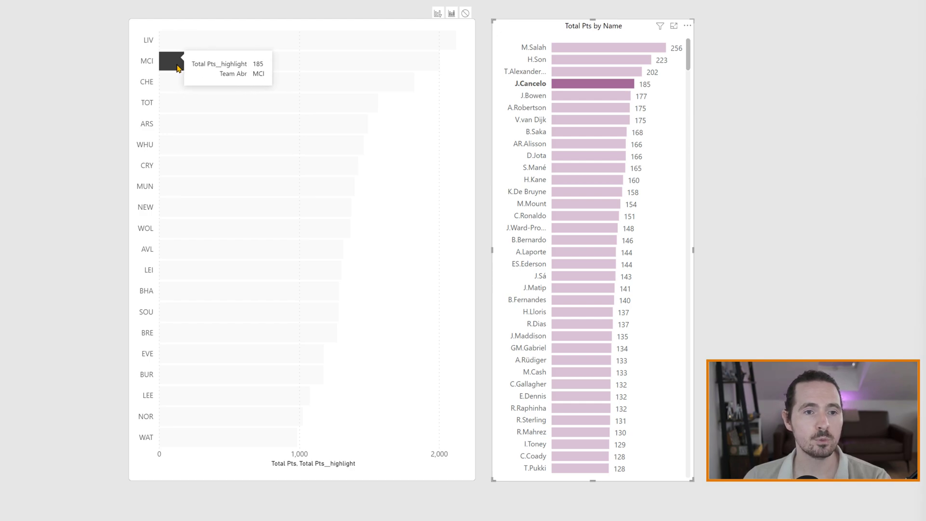
mouse_move(284, 69)
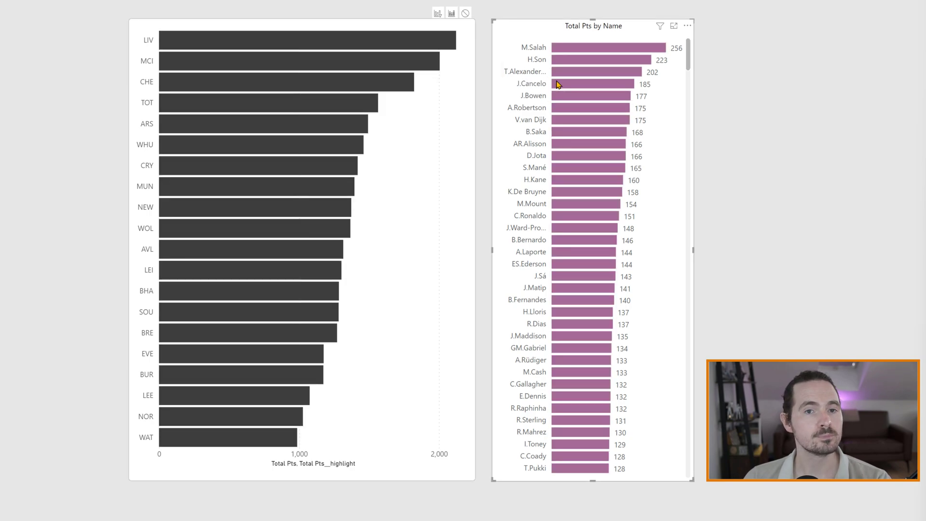
mouse_move(843, 157)
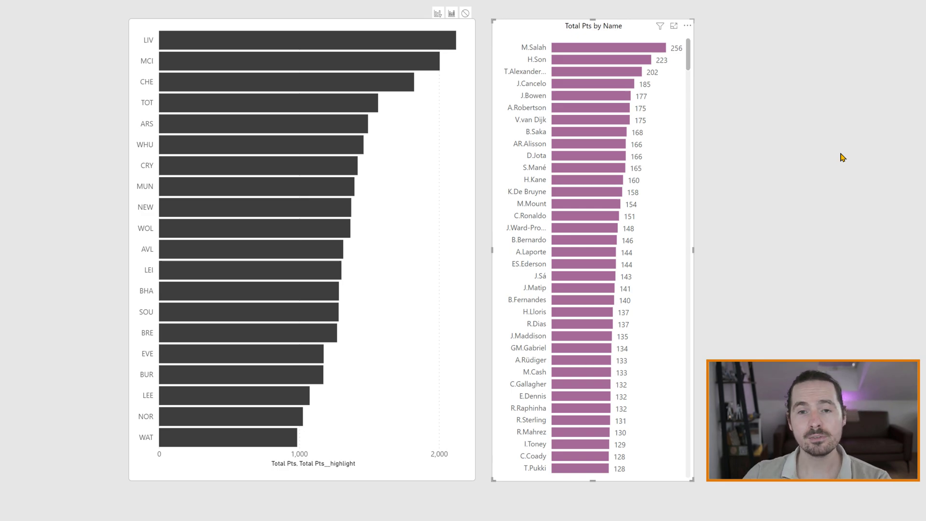
Step: Select the LIV team bar so it turns orange and filters to Liverpool players
click(307, 39)
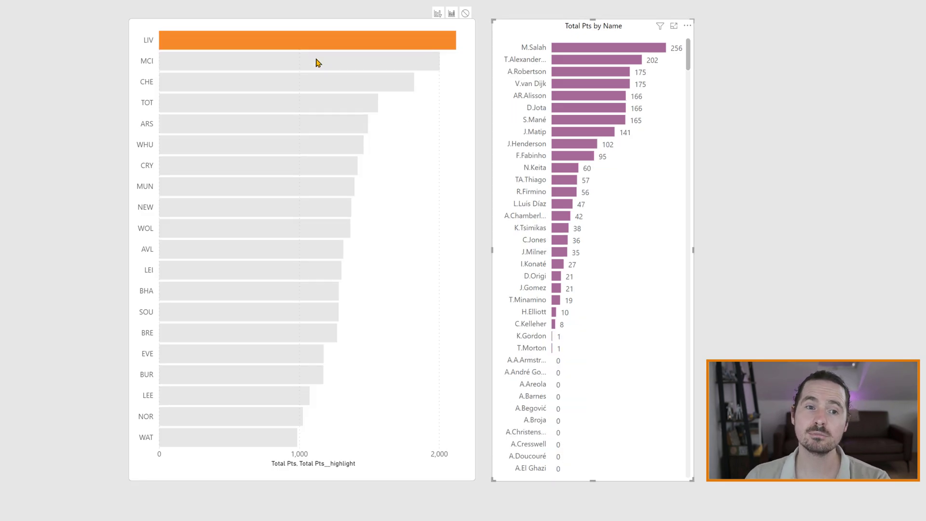